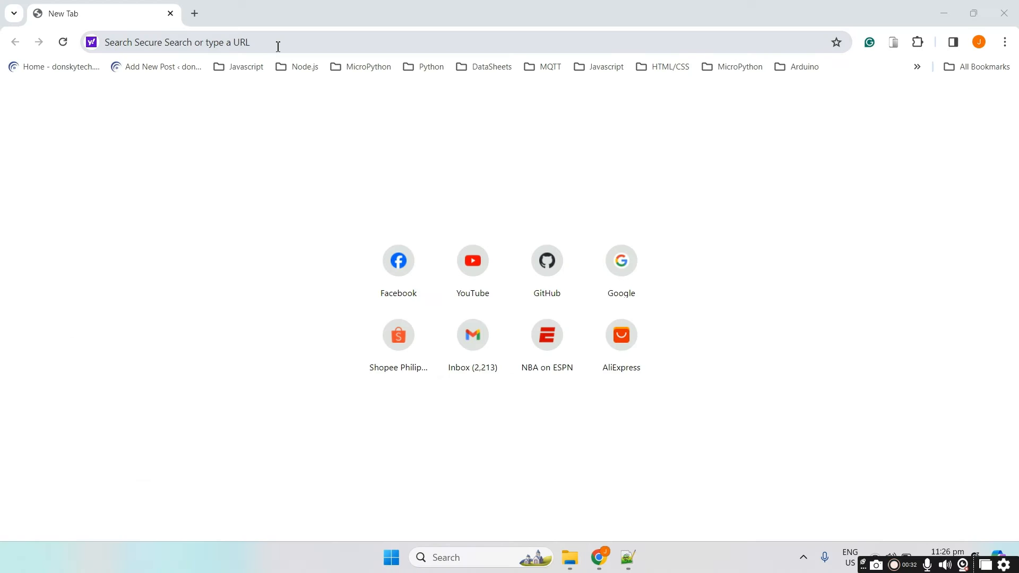
Search Google for 'install node-red windows' using the suggestion
left_click(277, 42)
type("google.com")
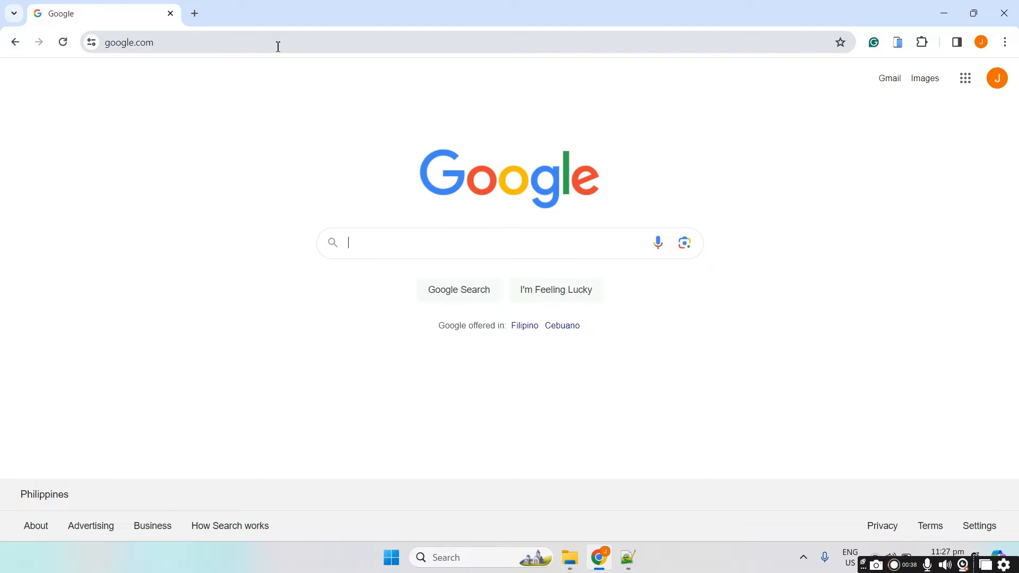
type("ins")
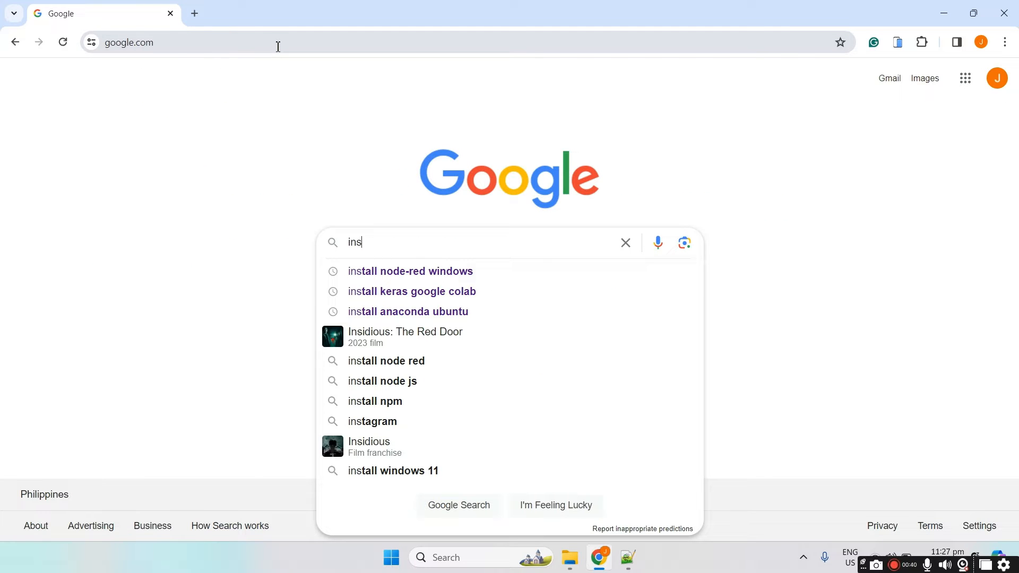
left_click(410, 272)
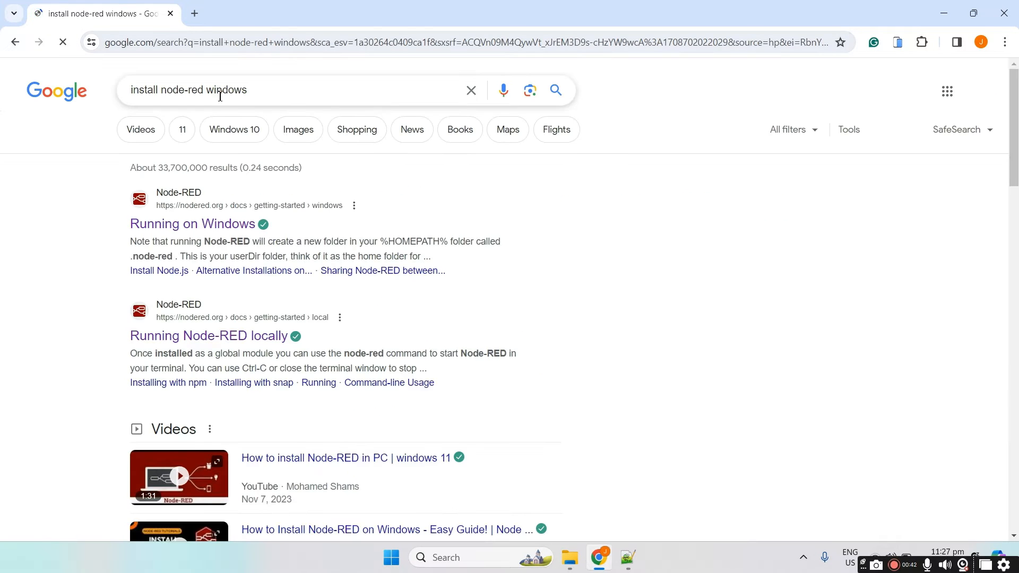
Open the nodered.org Running on Windows guide in a new tab and skim it
left_click(192, 223)
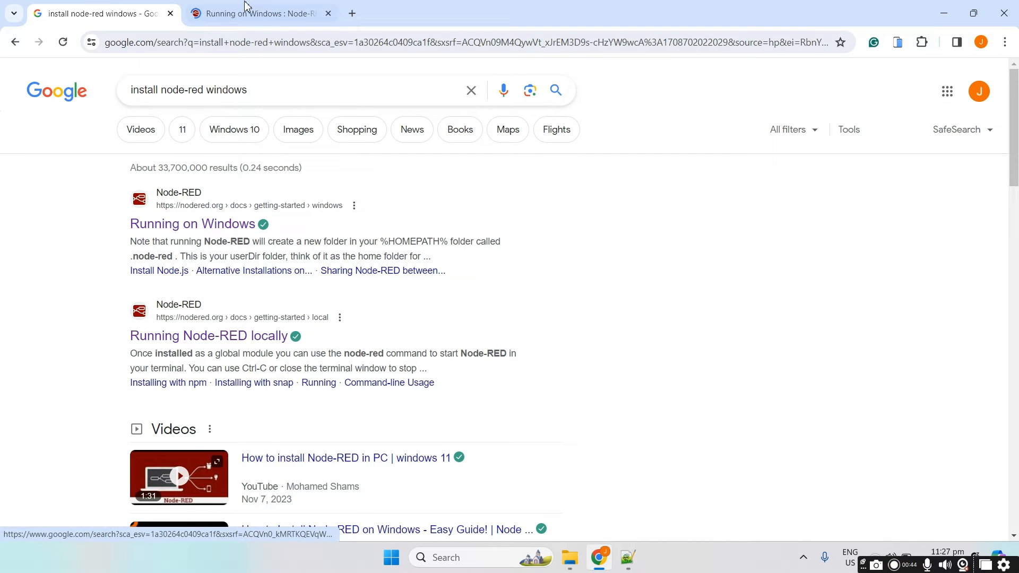
left_click(260, 13)
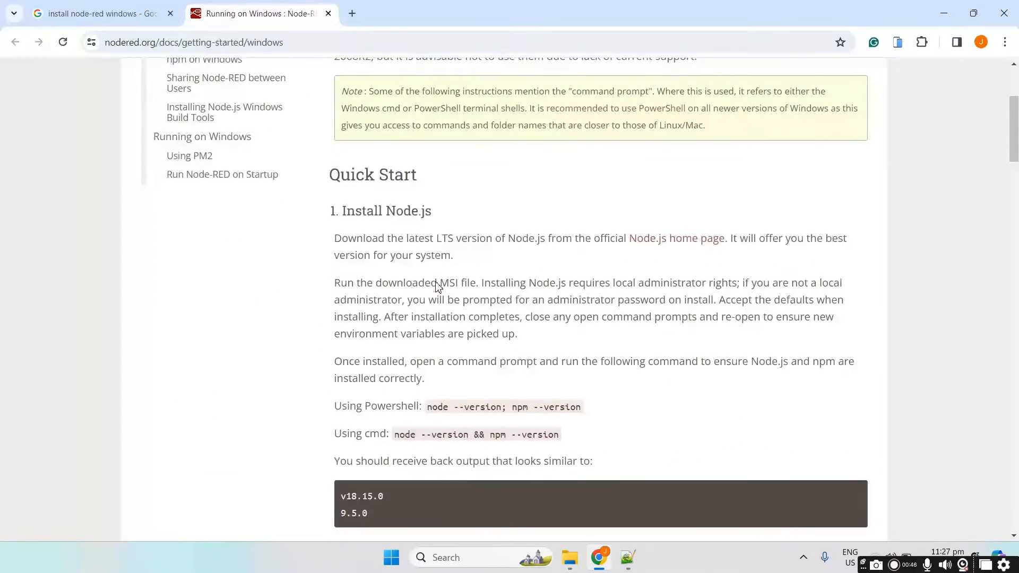
scroll("down", 3)
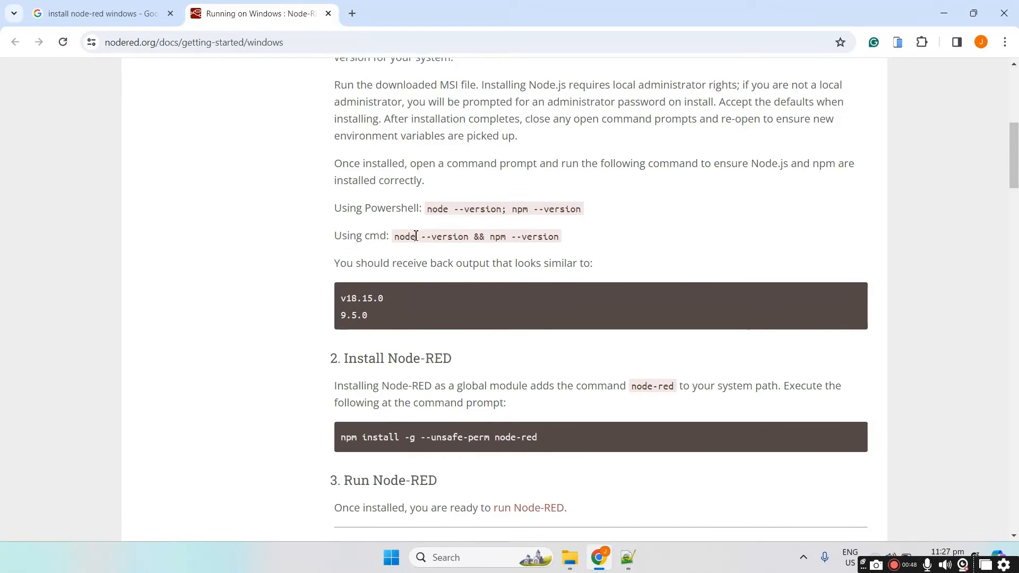
scroll("up", 3)
type("install")
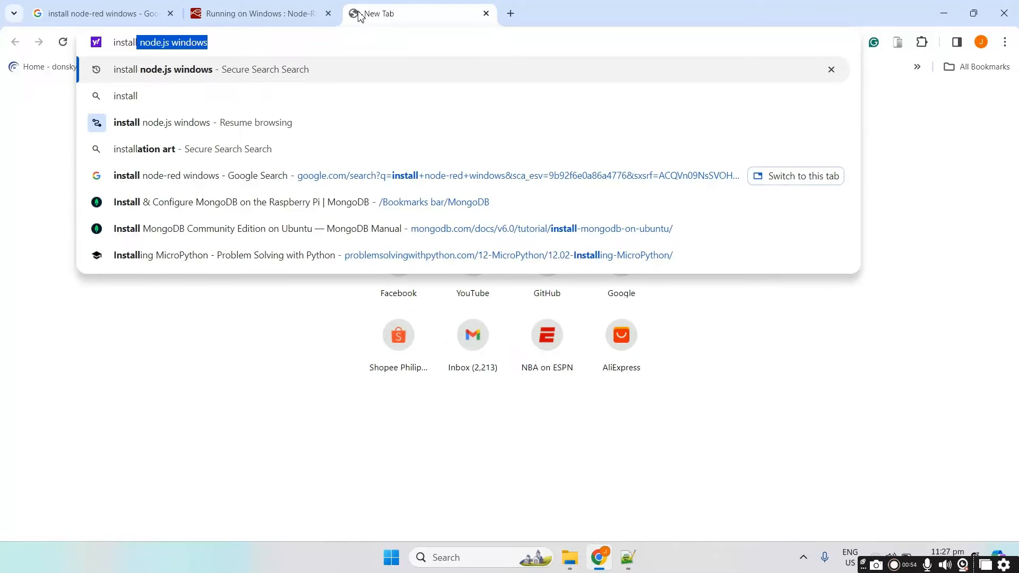
Search Yahoo for 'install node.js windows' and open the Node.js download page
key("enter")
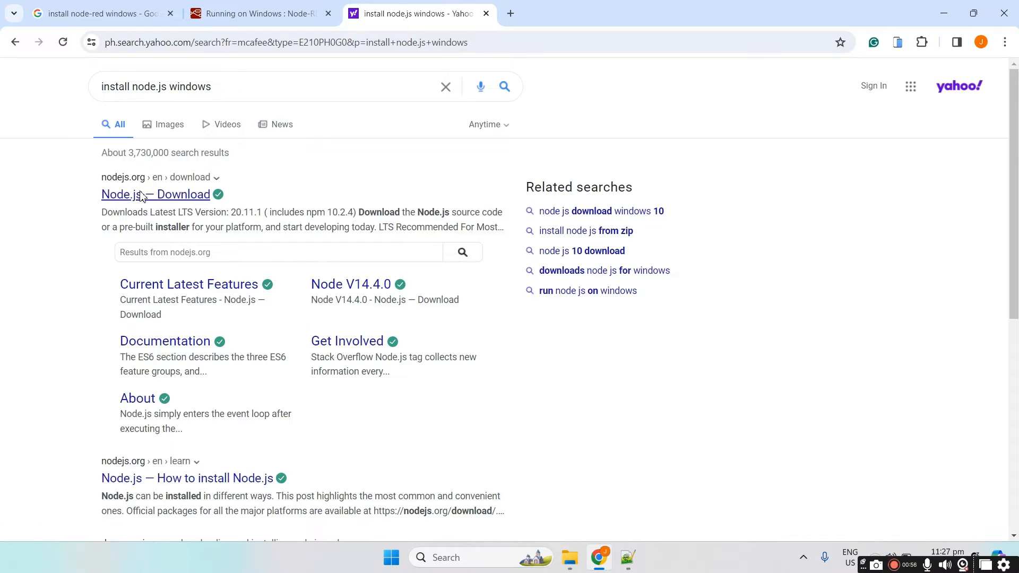
left_click(156, 194)
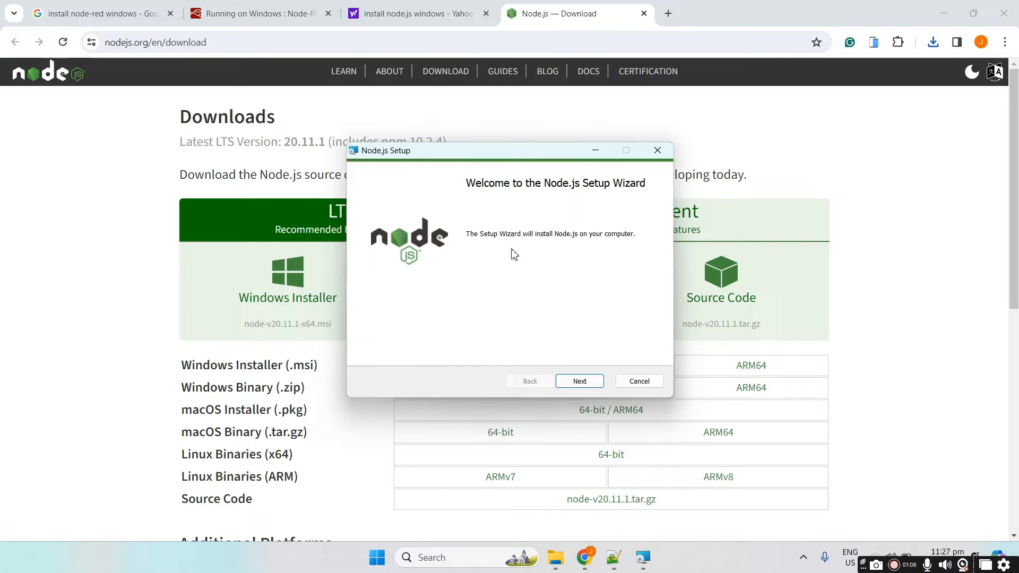
Install Node.js with default features, skipping native module tools, then finish the wizard
left_click(578, 381)
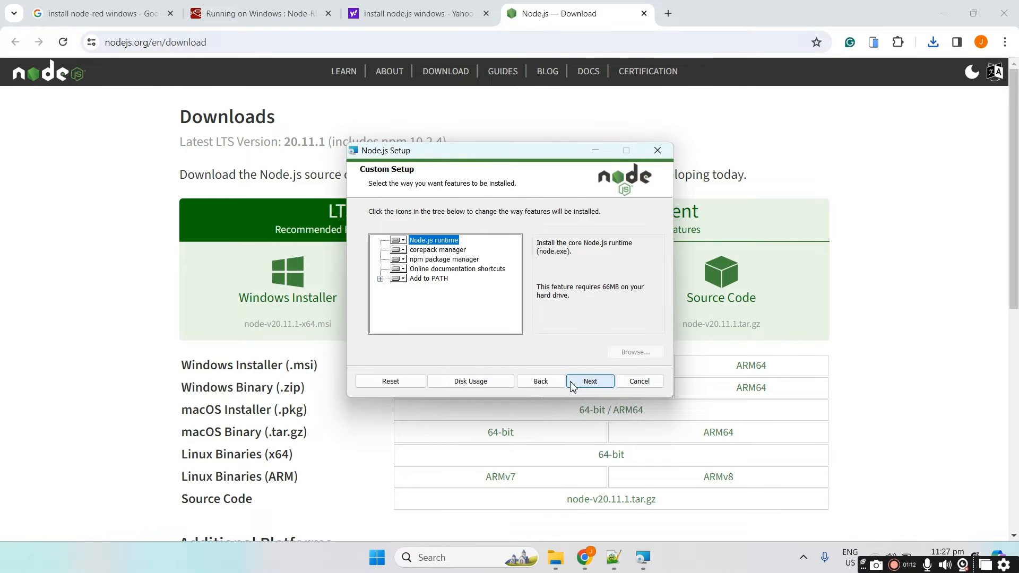
left_click(589, 381)
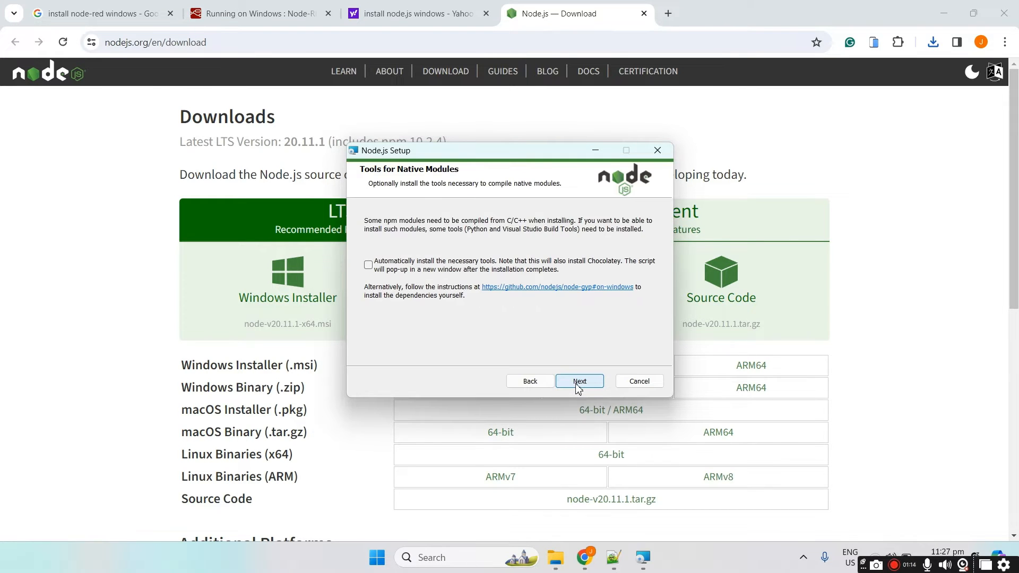
left_click(578, 381)
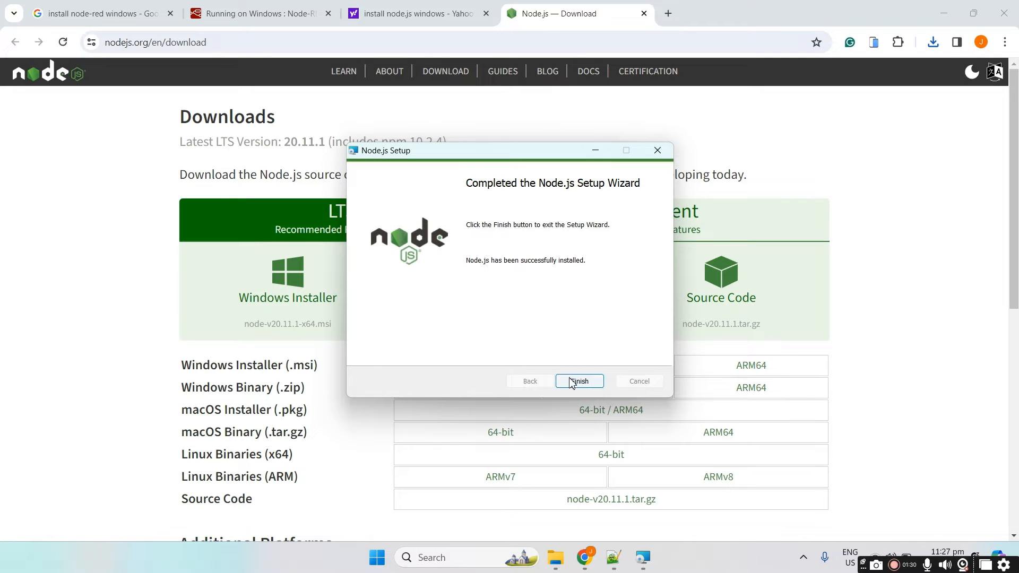
left_click(579, 382)
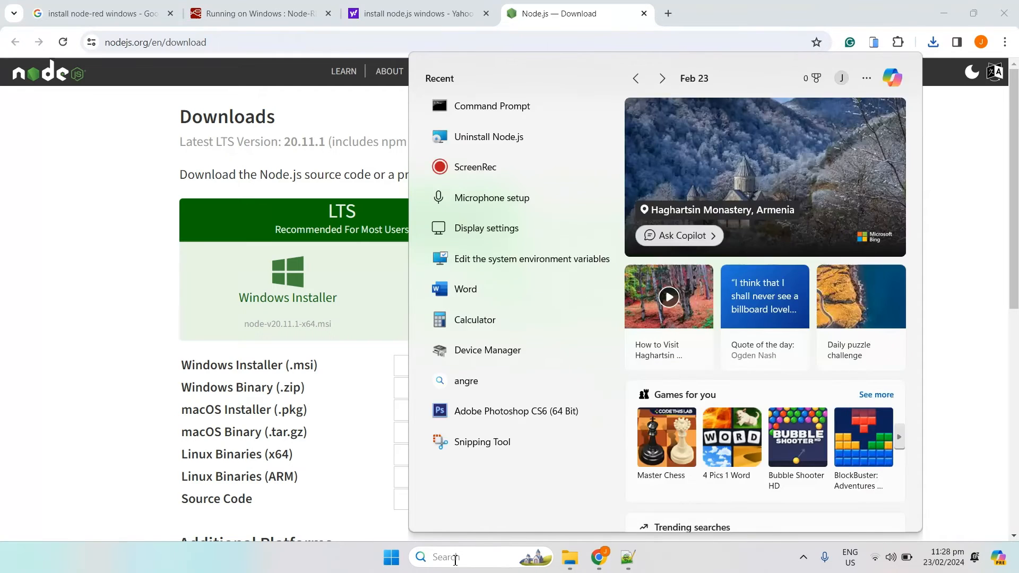
Launch Command Prompt and run 'node --version', confirming v20.11.1
type("cmd")
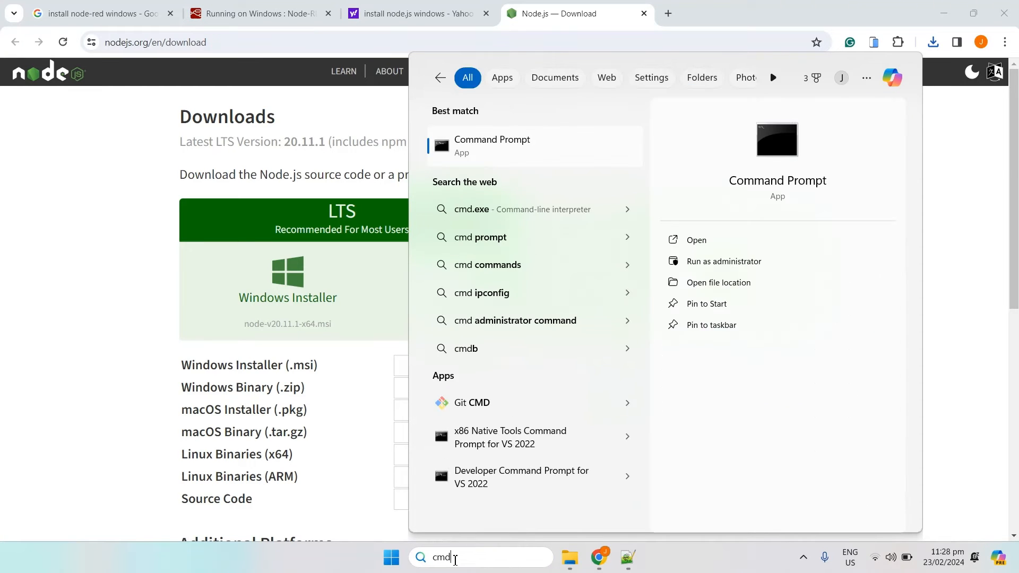
left_click(492, 145)
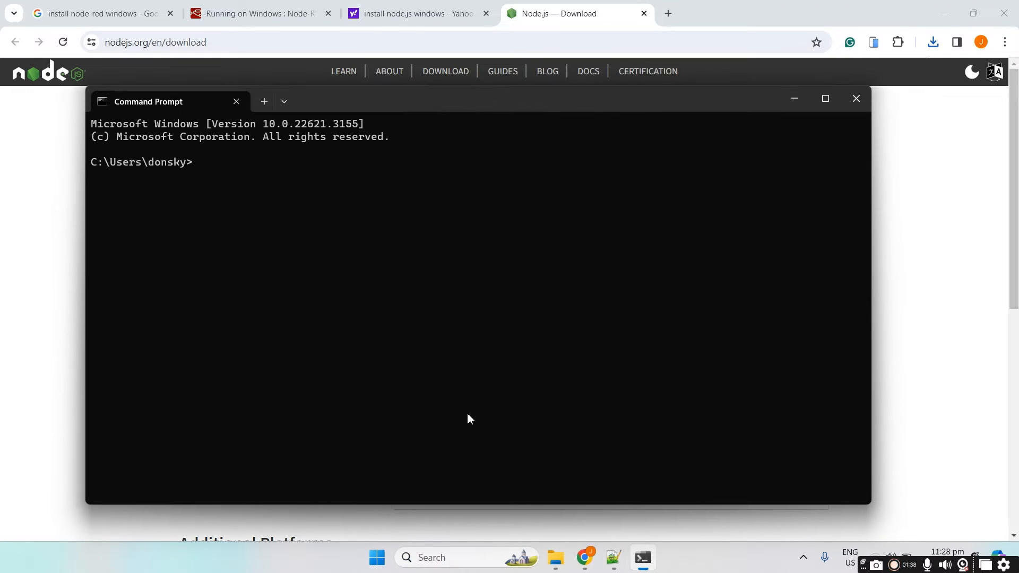
type("node")
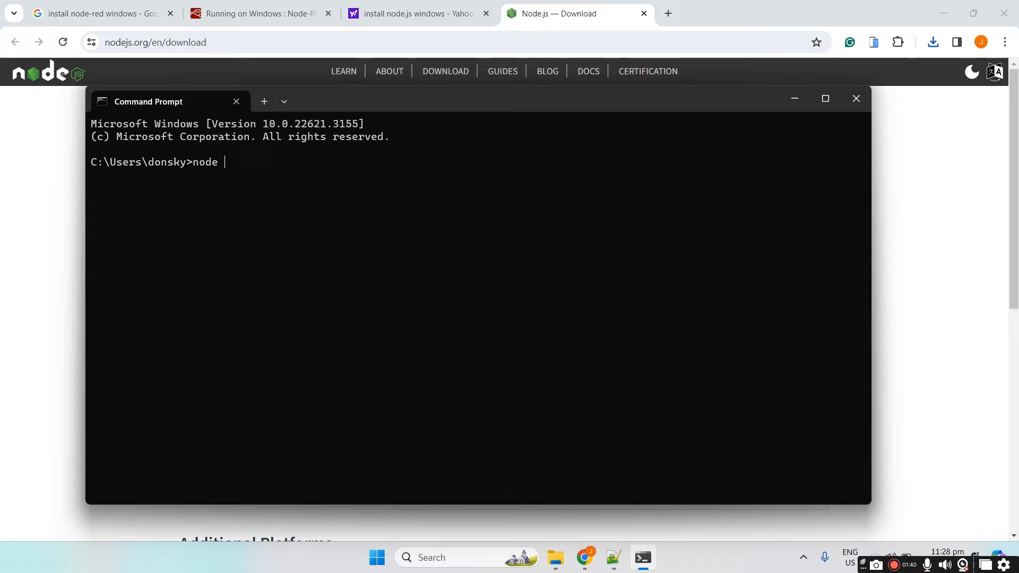
type("--version")
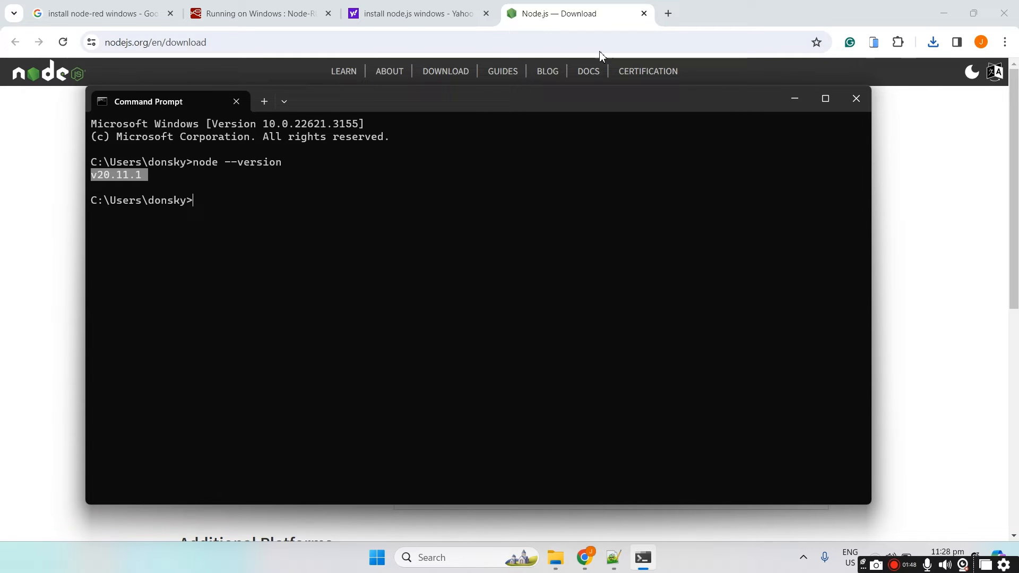
Open nodered.org's Supported Node versions page and highlight the 20.x Recommended row
left_click(827, 13)
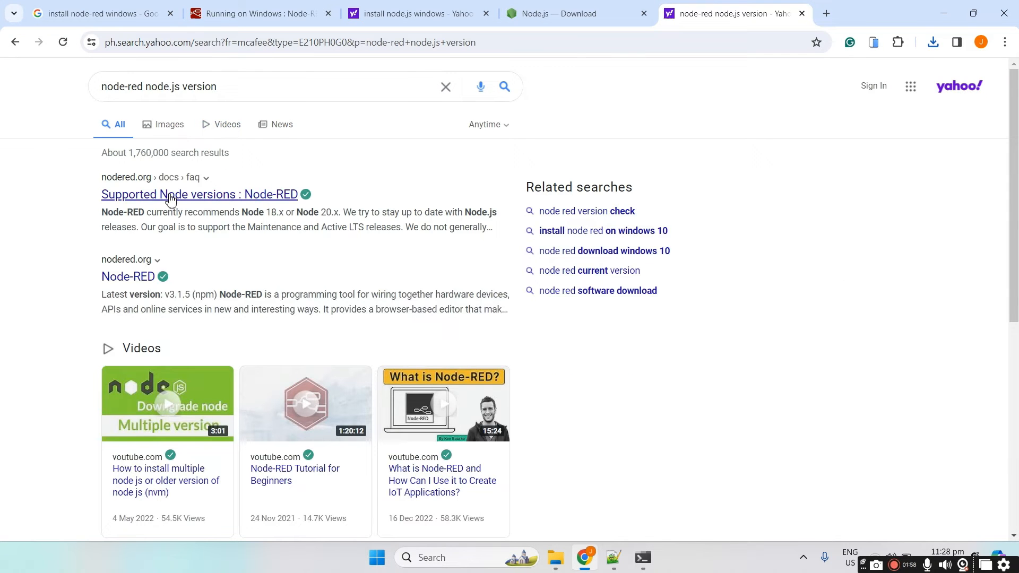
left_click(200, 194)
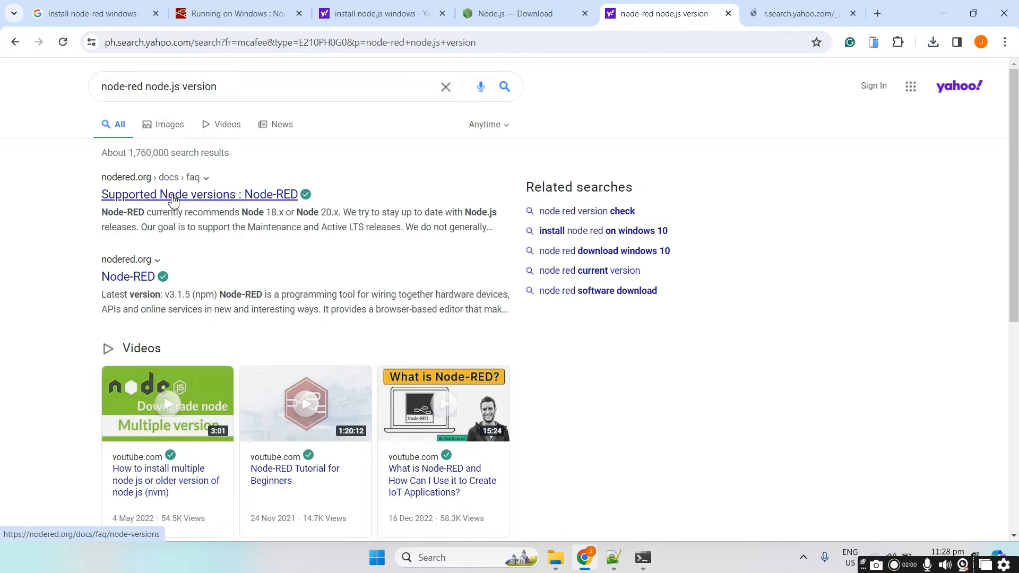
left_click(200, 195)
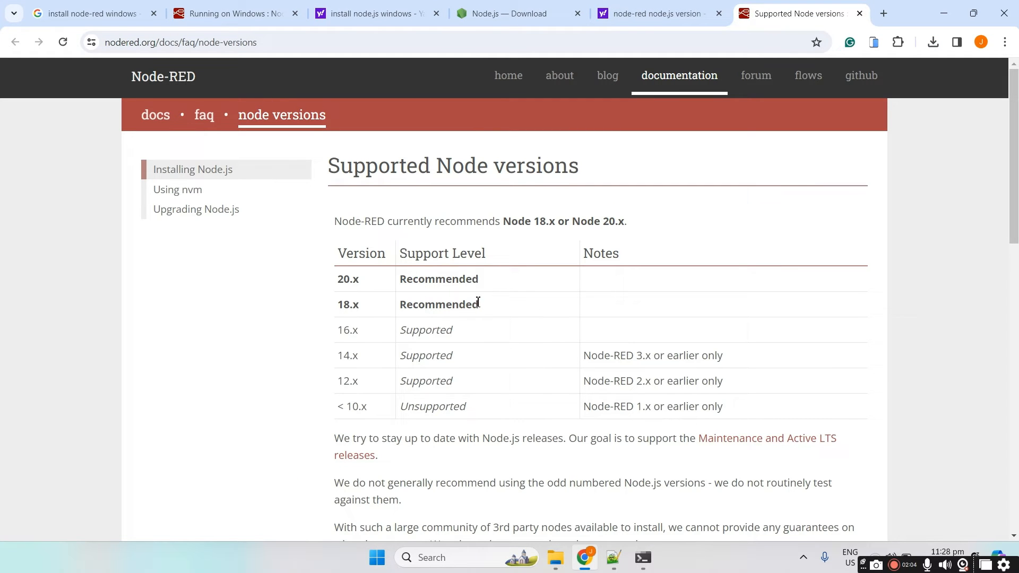
left_click_drag(339, 279, 480, 279)
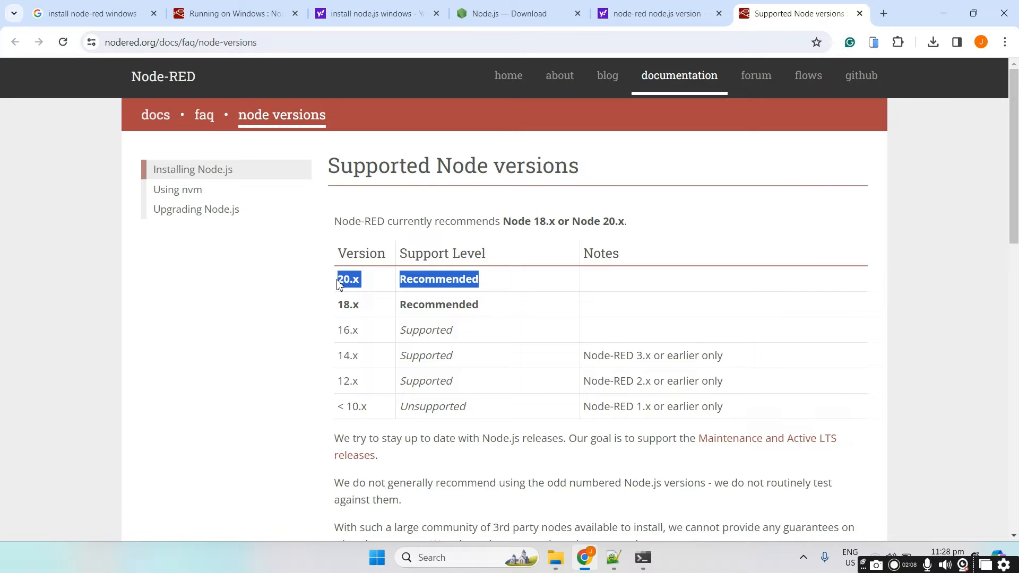
Compare installed v20.11.1 in Command Prompt, then scroll the Running on Windows guide
left_click(643, 557)
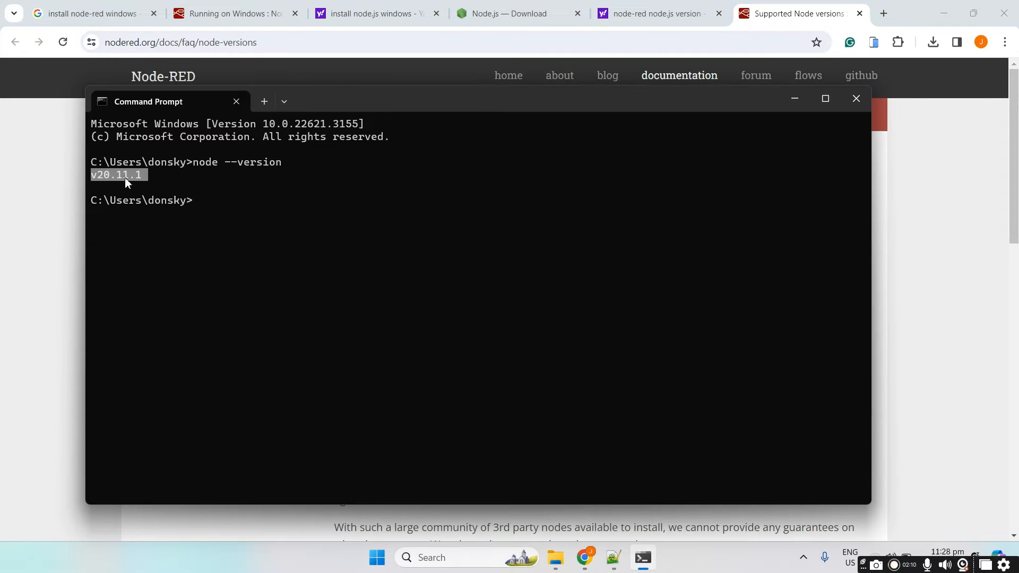
left_click(52, 230)
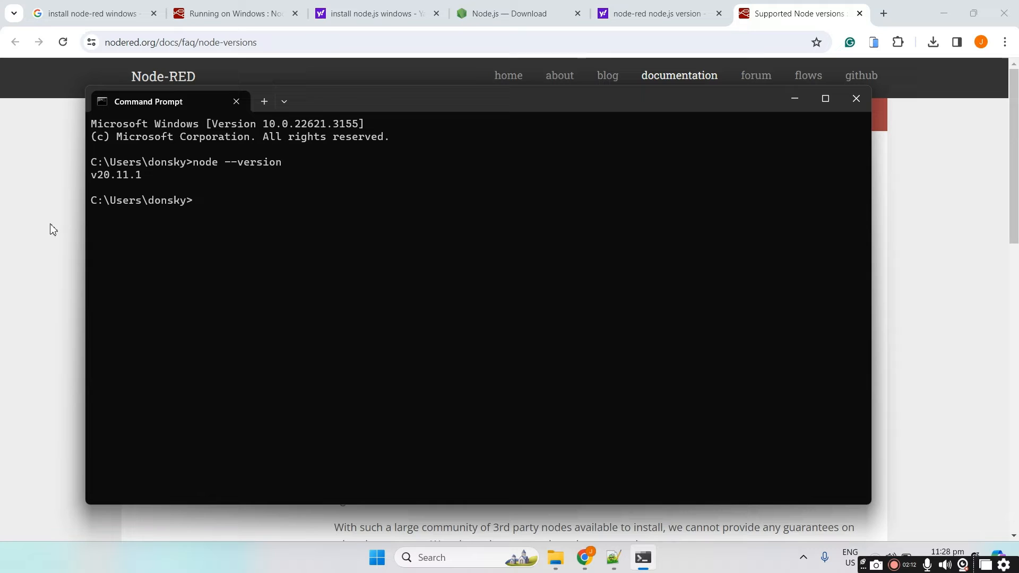
left_click(234, 12)
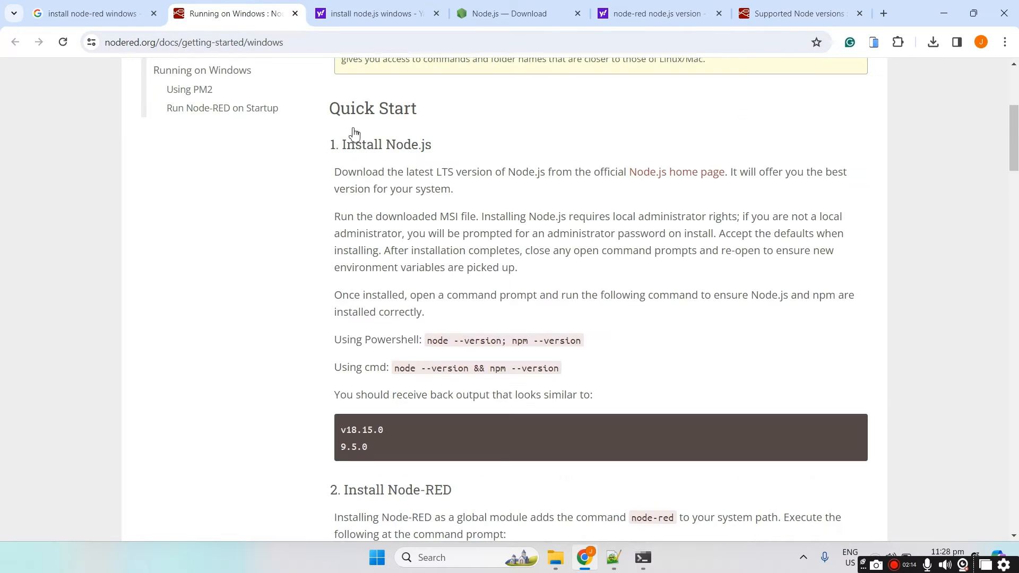
scroll("down", 3)
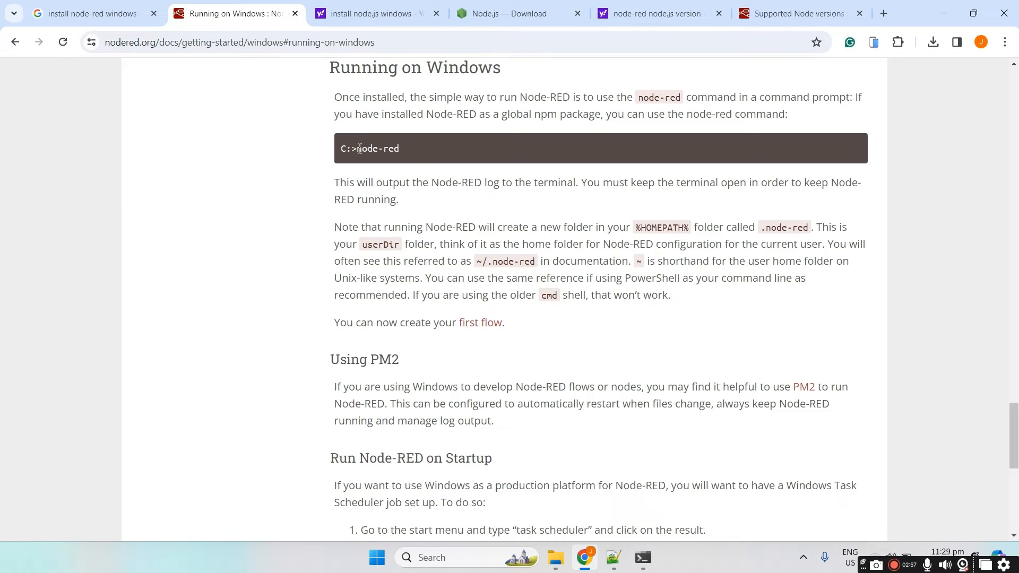
double_click(378, 148)
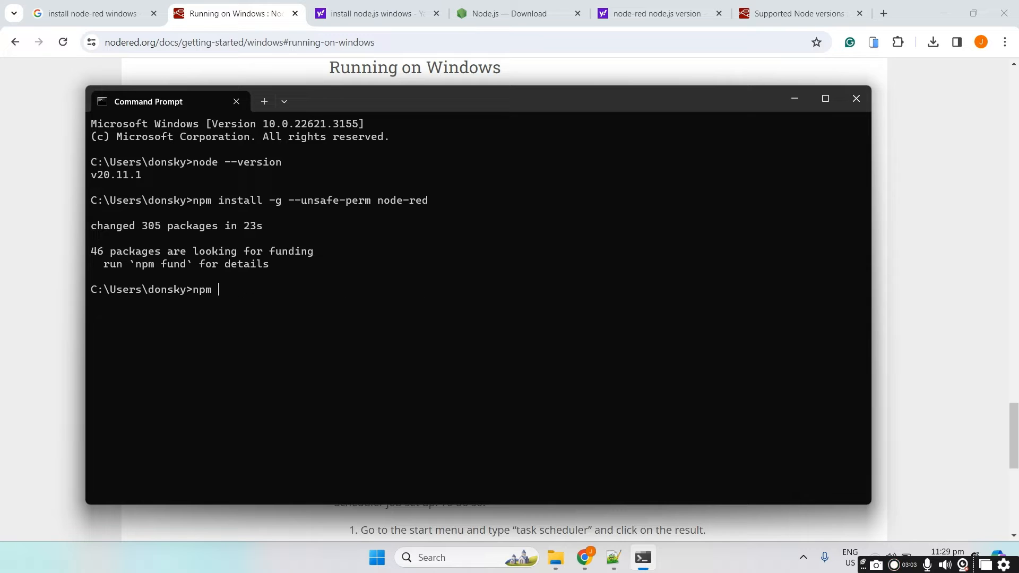
type("node-")
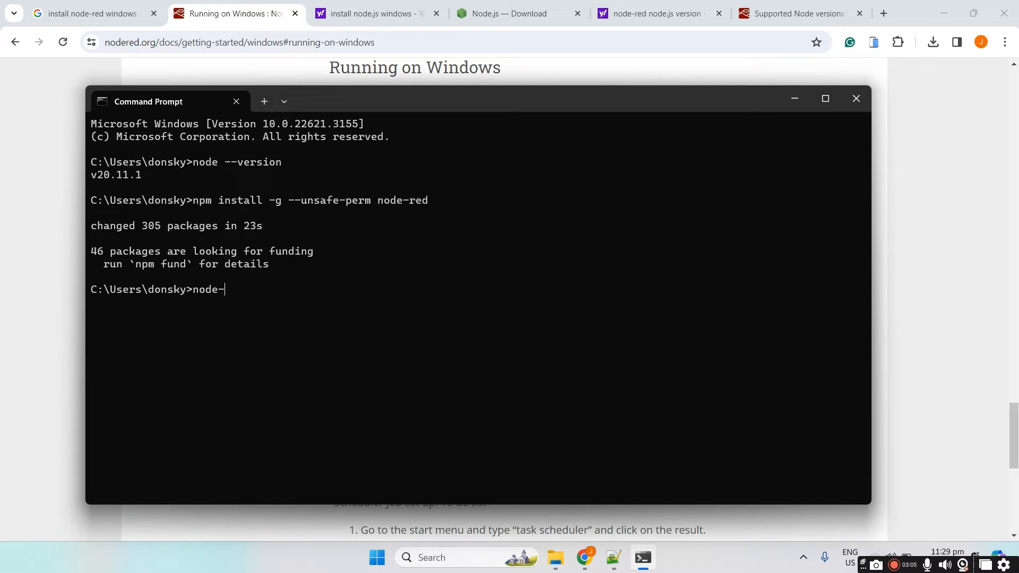
type("red")
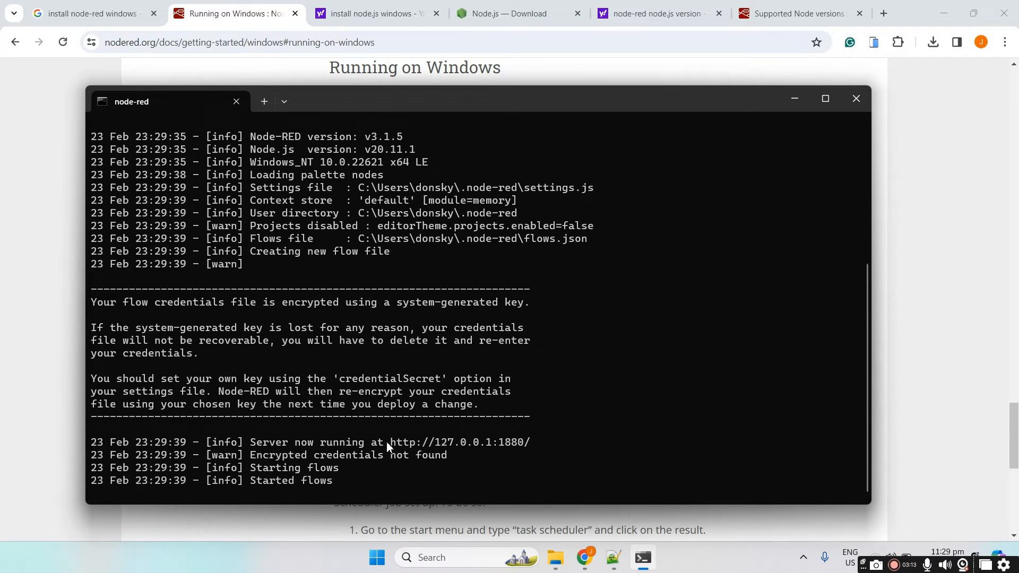
left_click_drag(390, 442, 530, 443)
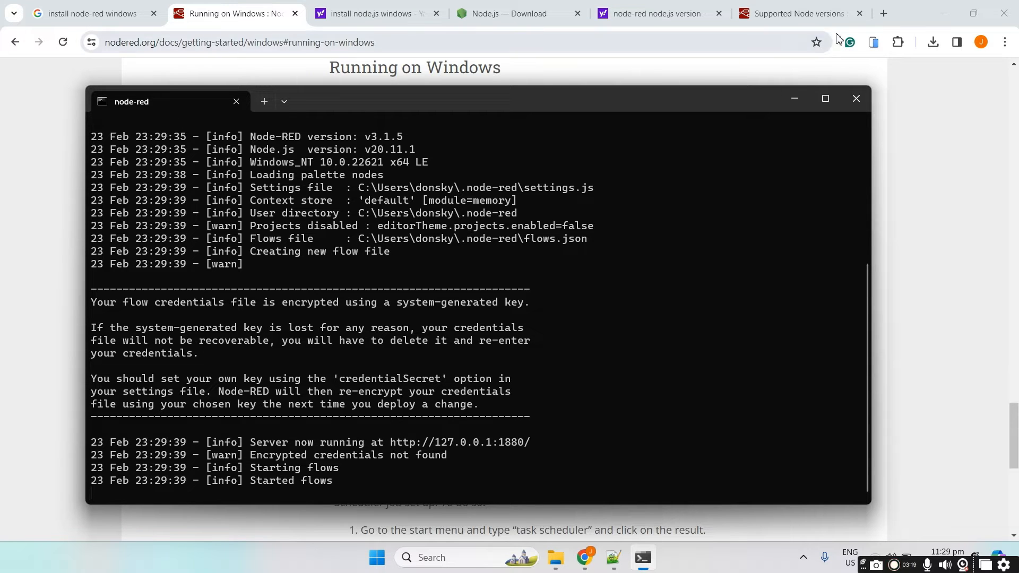
left_click(883, 13)
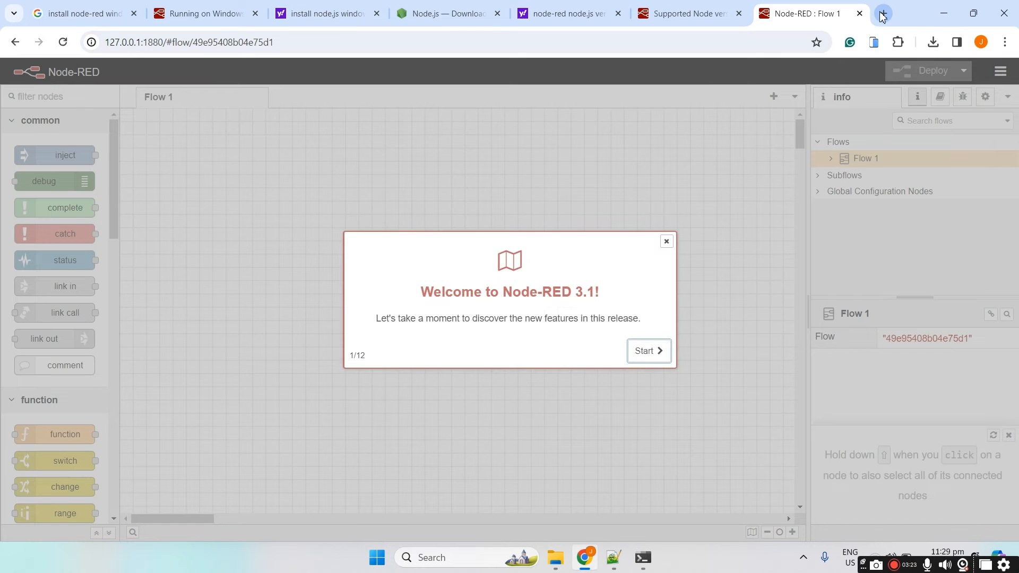
Step through the Node-RED 3.1 welcome tour pages and close it
left_click(648, 350)
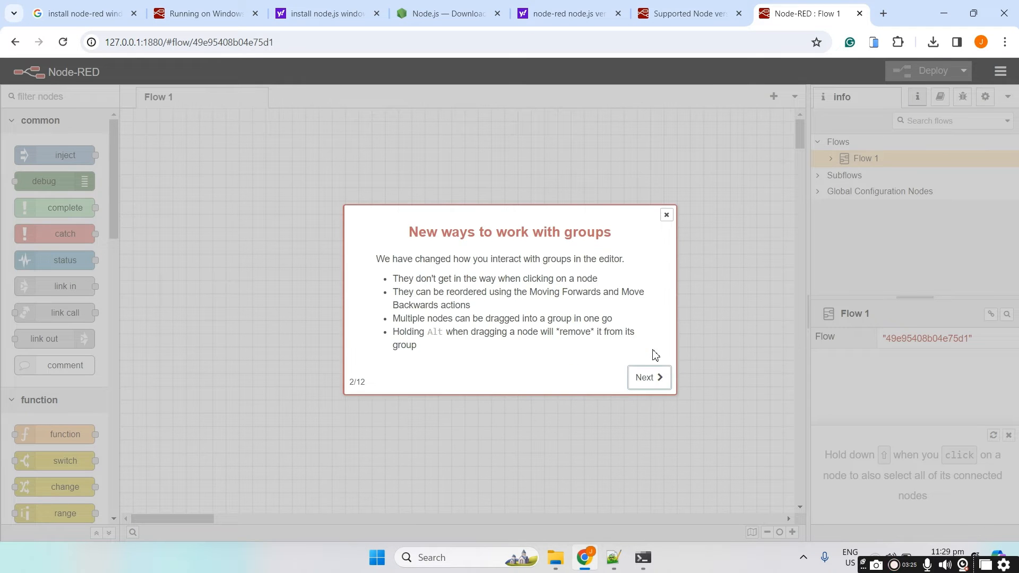
left_click(647, 377)
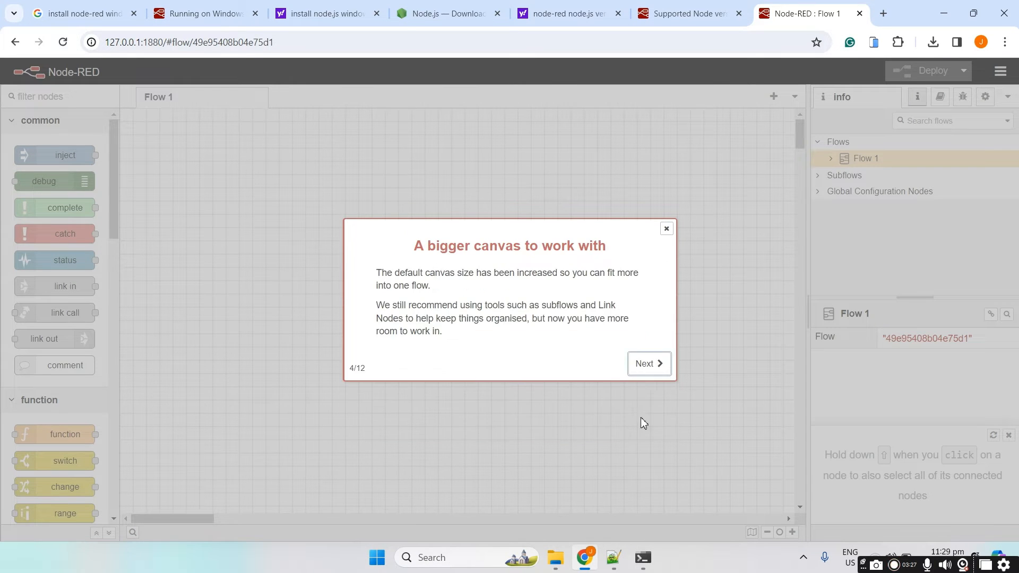
left_click(649, 362)
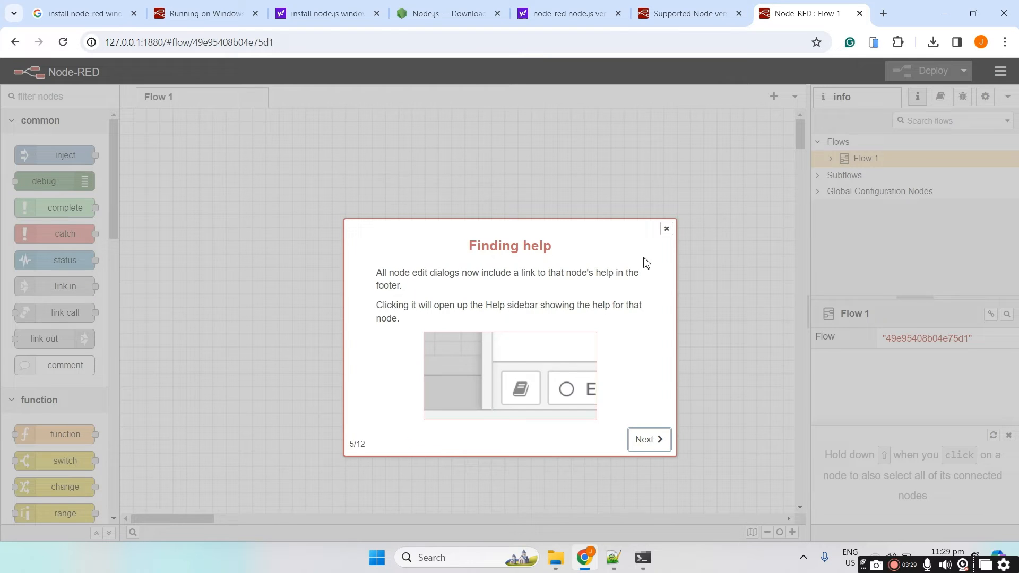
left_click(666, 229)
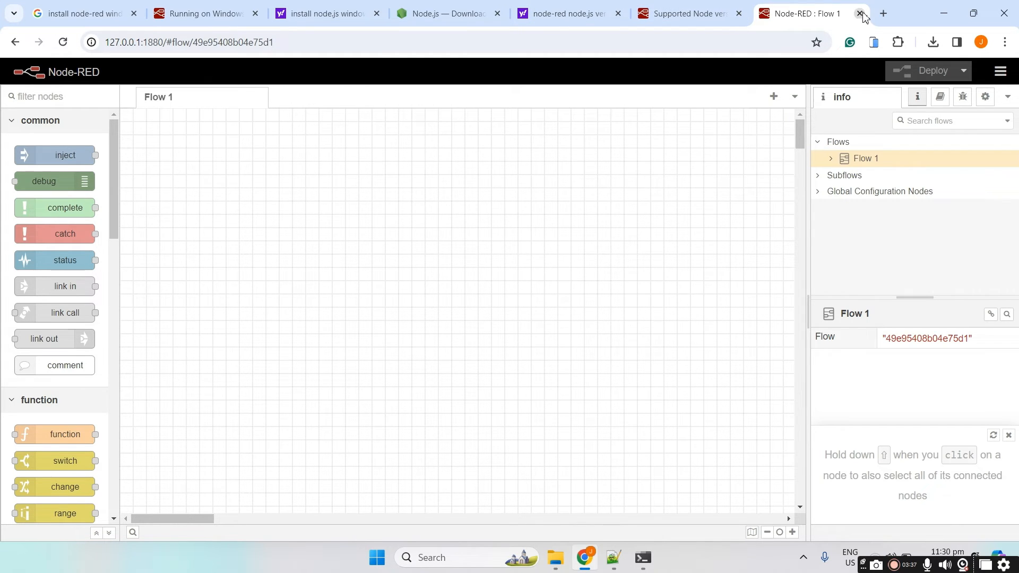
mouse_move(883, 13)
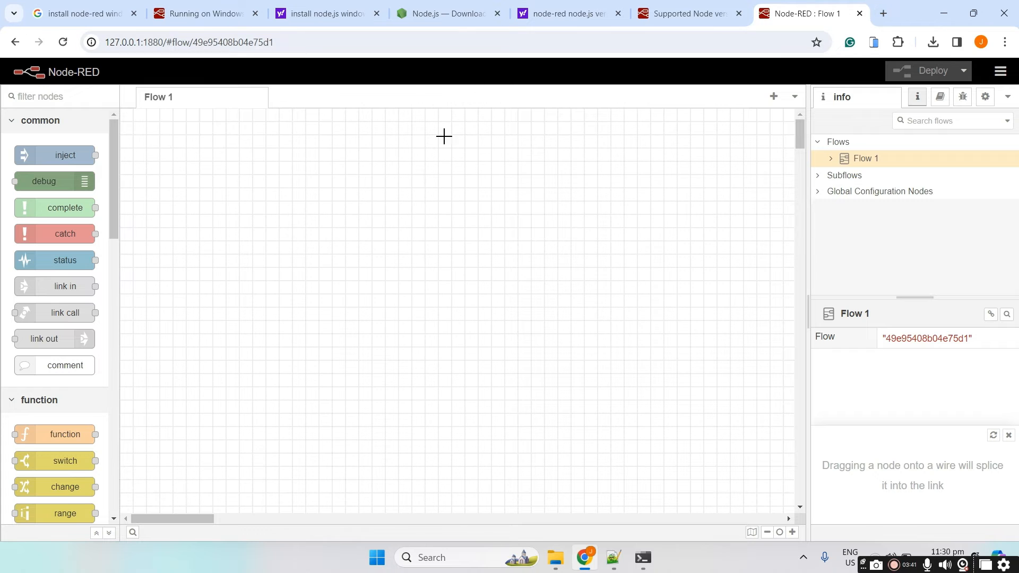
mouse_move(406, 246)
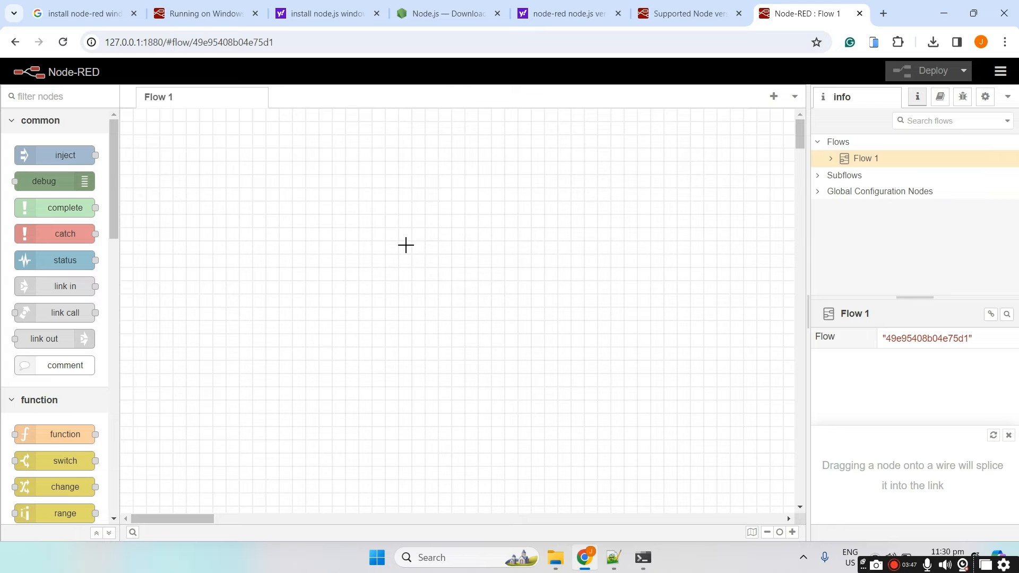
left_click(883, 13)
type("secure")
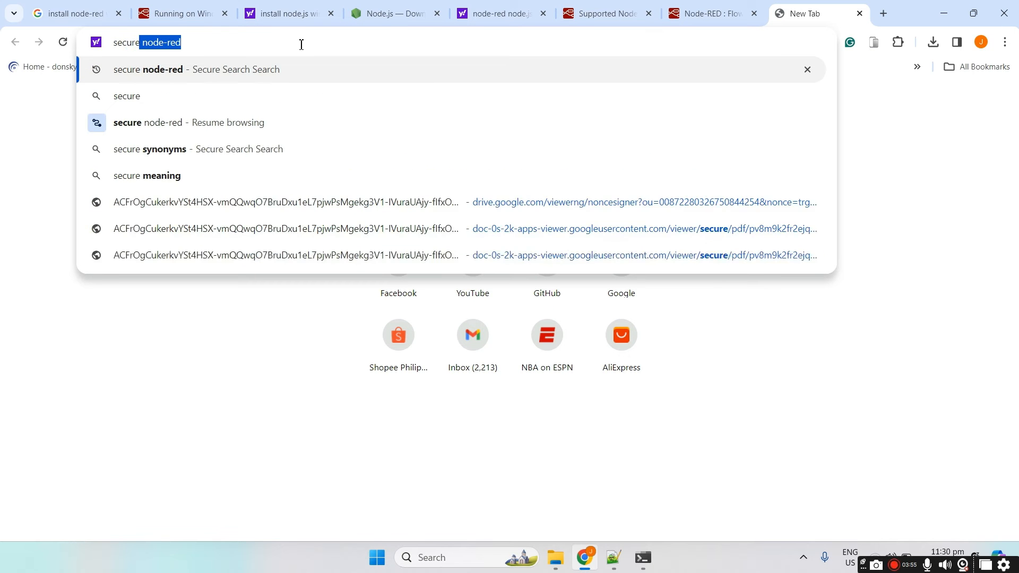
Search Yahoo for 'secure node-red' and open the Securing Node-RED guide
key("enter")
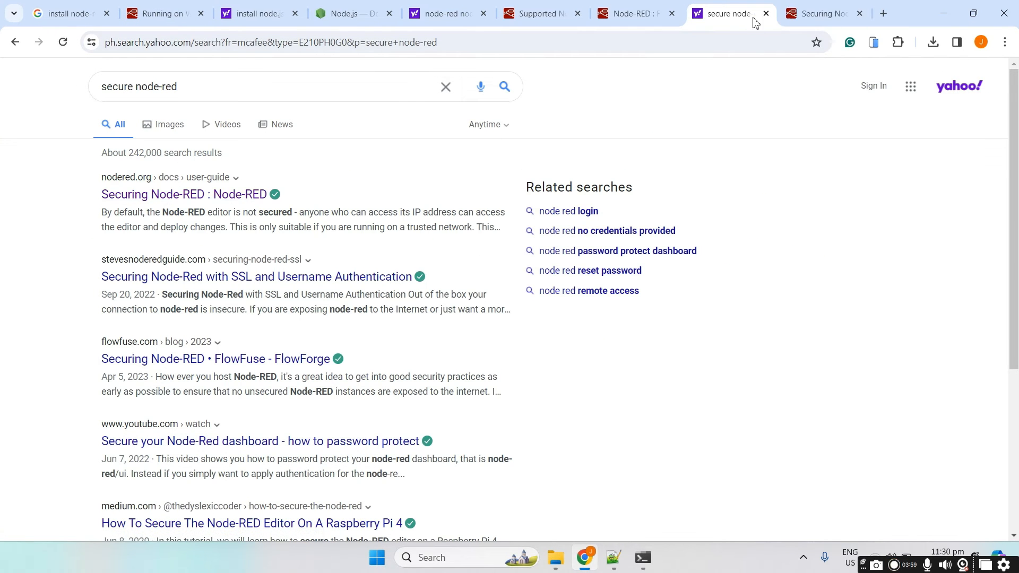
left_click(822, 13)
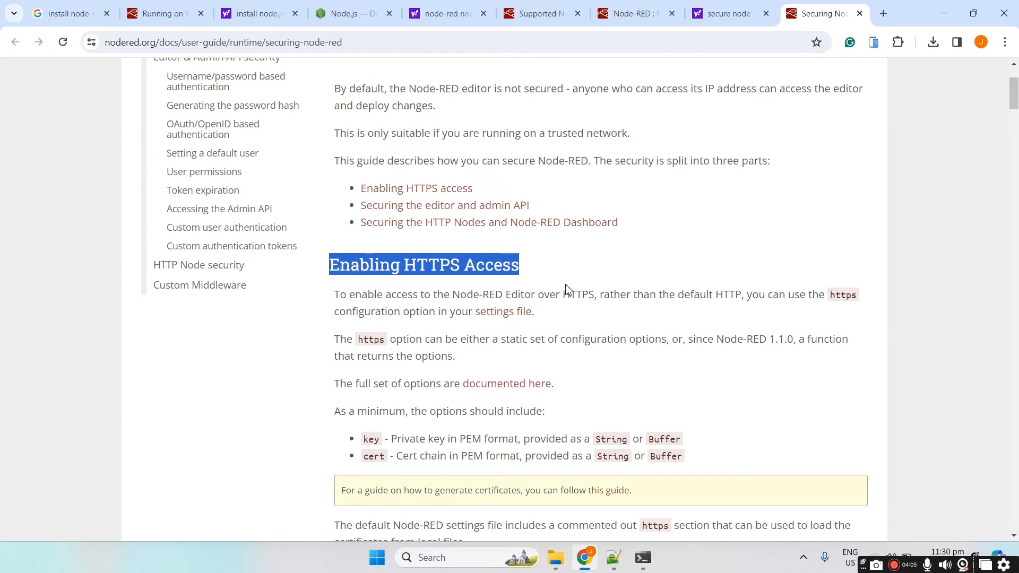
scroll("down", 3)
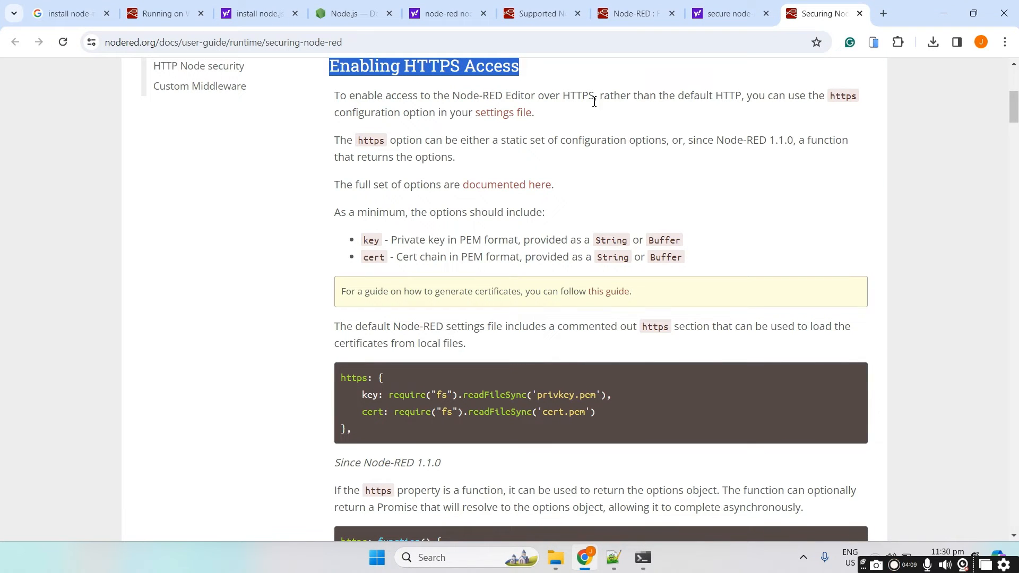
mouse_move(563, 88)
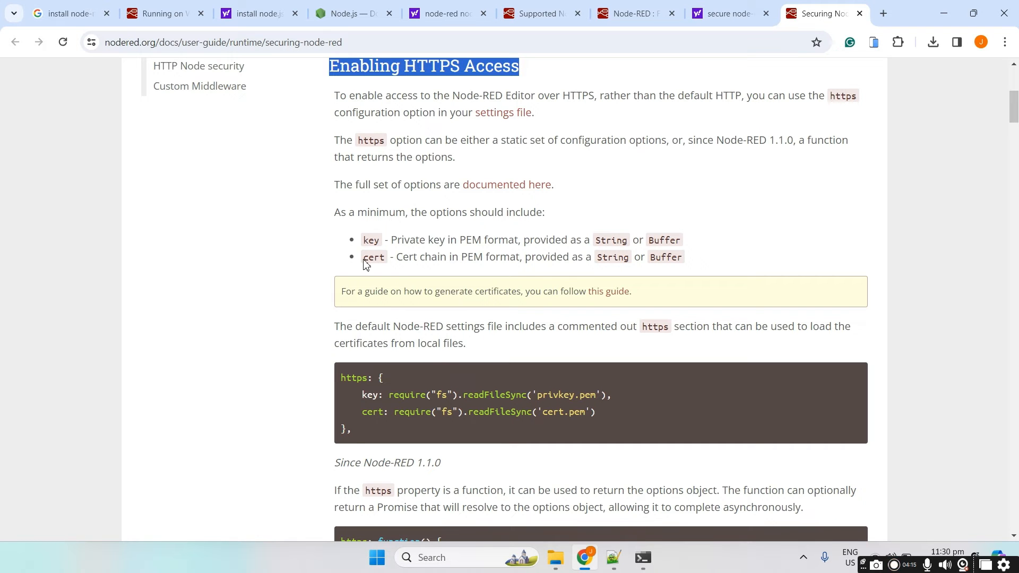
Scroll to username/password authentication and select the sample adminAuth users array
scroll("down", 3)
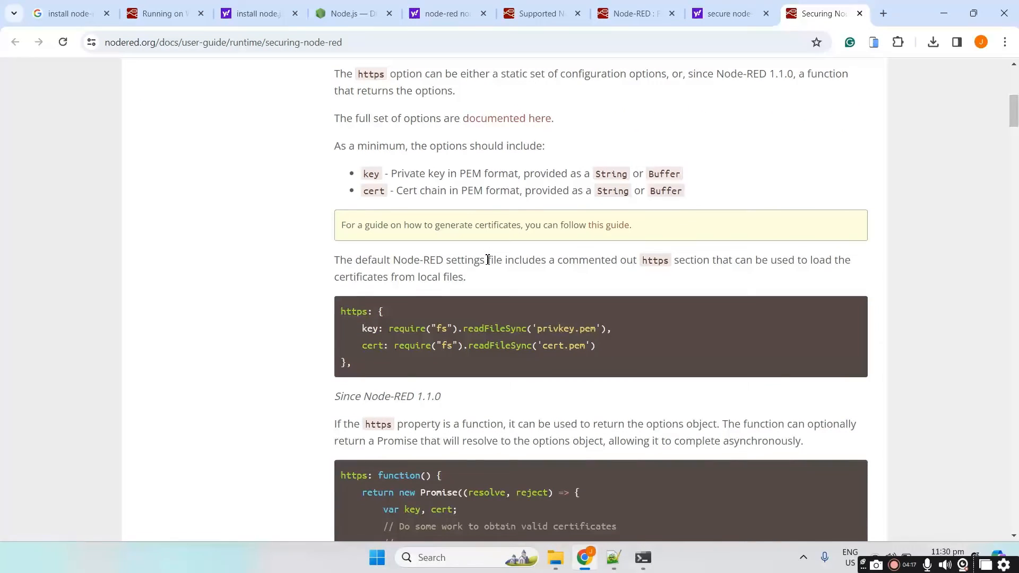
scroll("down", 3)
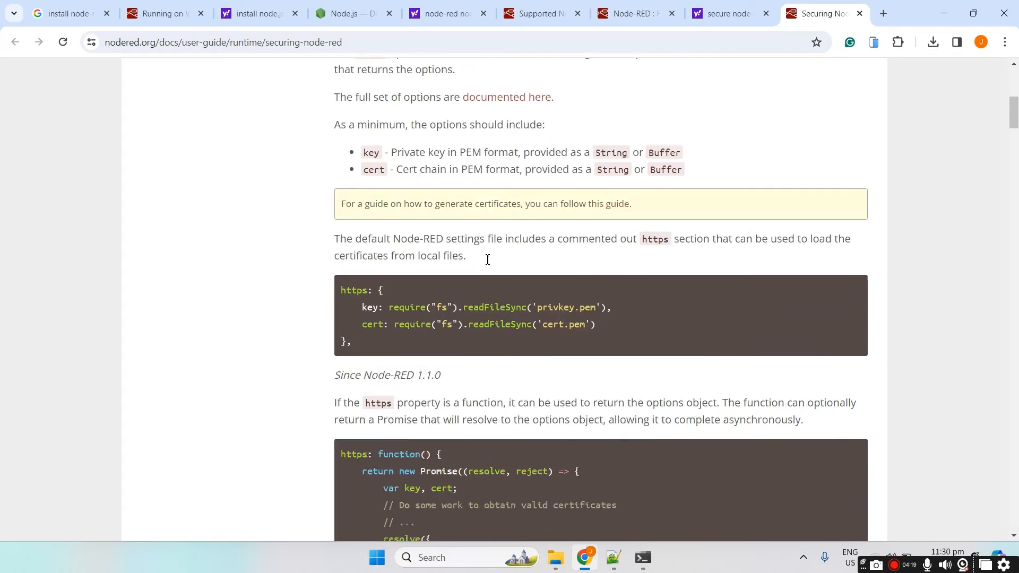
scroll("down", 3)
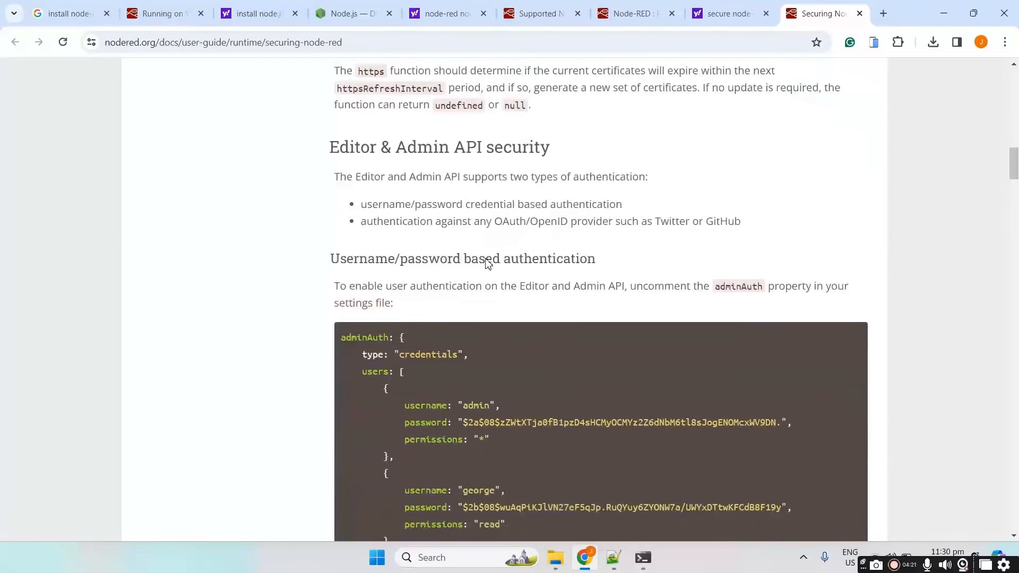
scroll("down", 3)
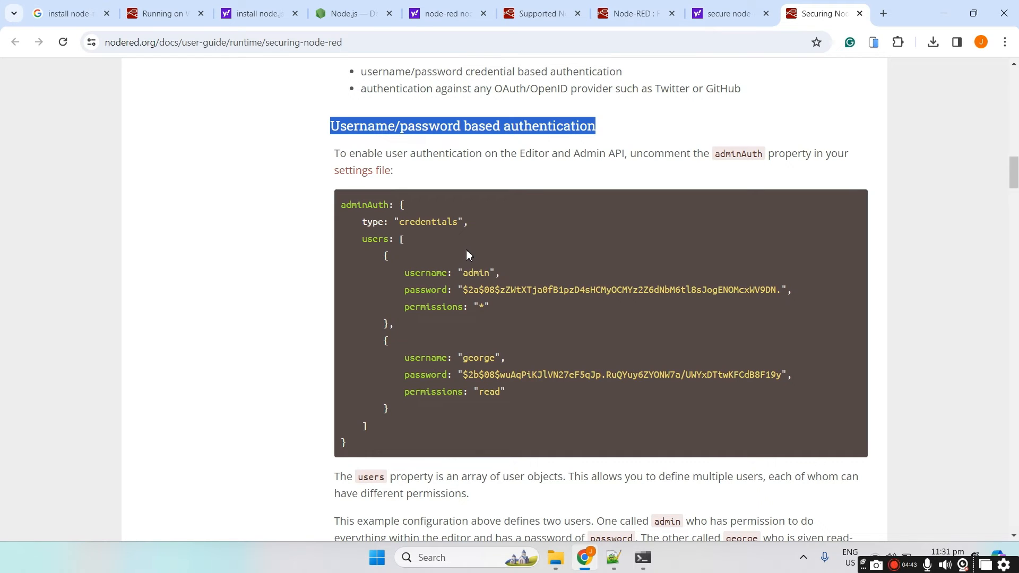
mouse_move(509, 250)
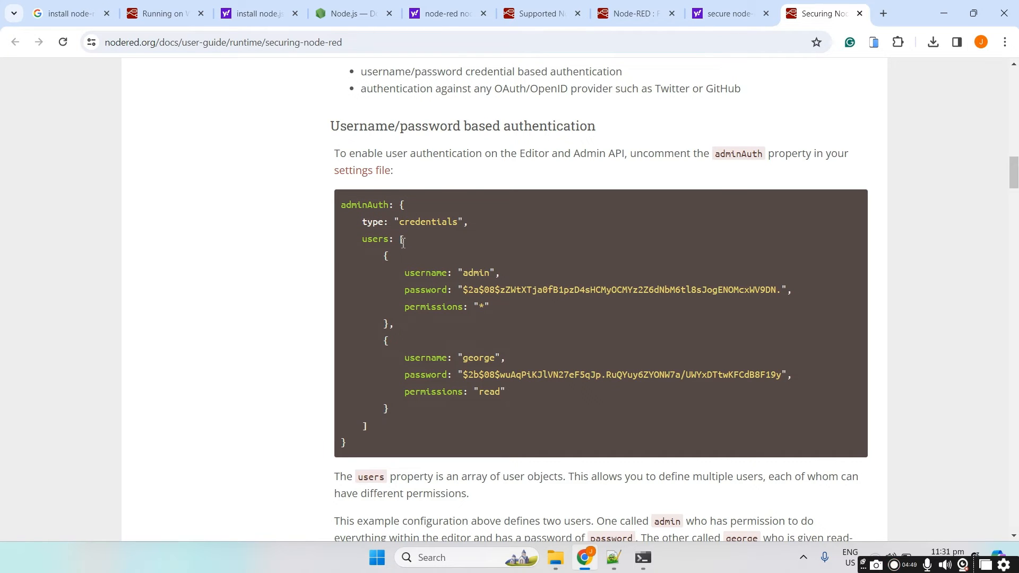
left_click_drag(402, 239, 411, 409)
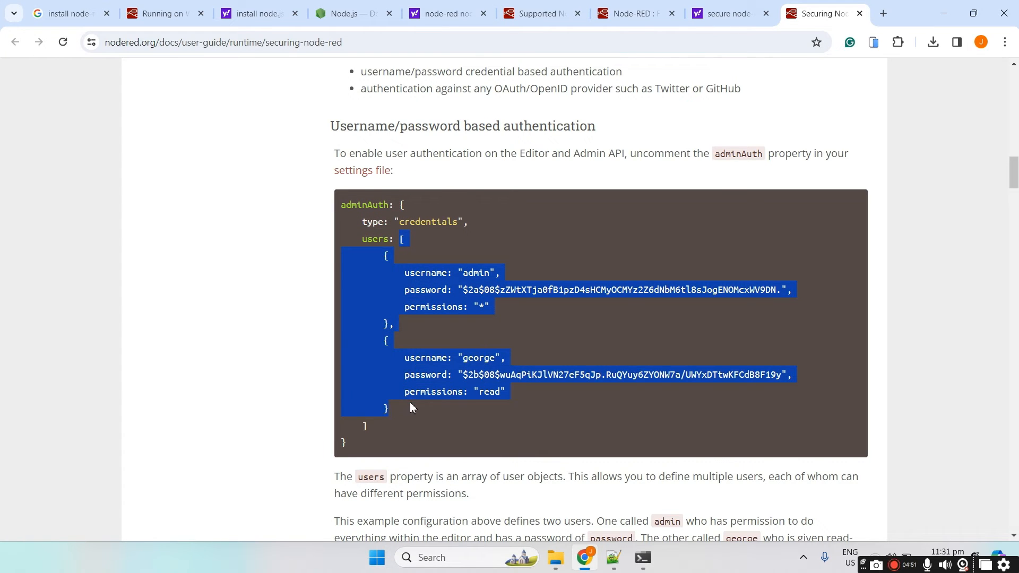
mouse_move(596, 468)
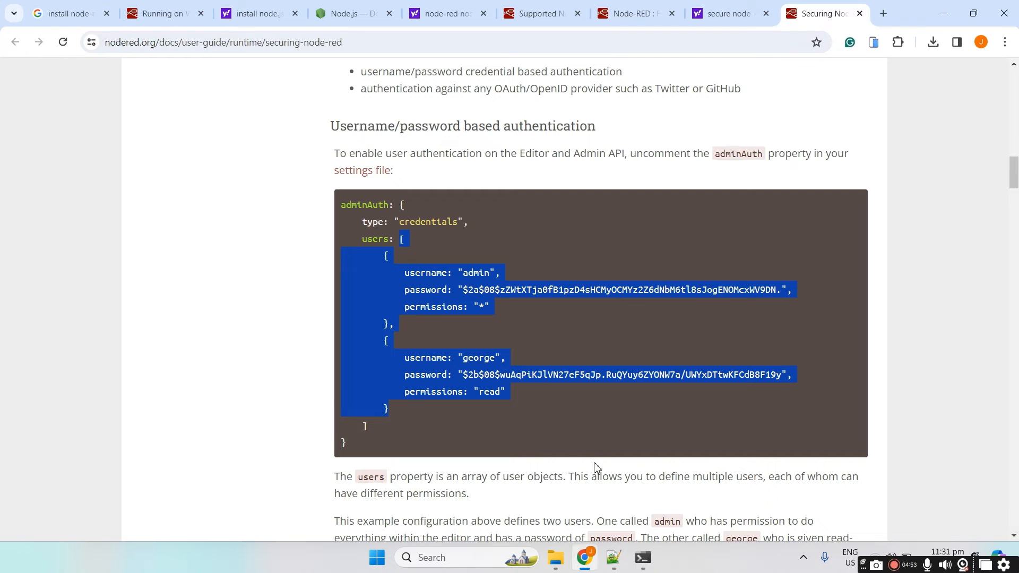
Bring up the Node-RED terminal log and select the settings.js file path
left_click(642, 562)
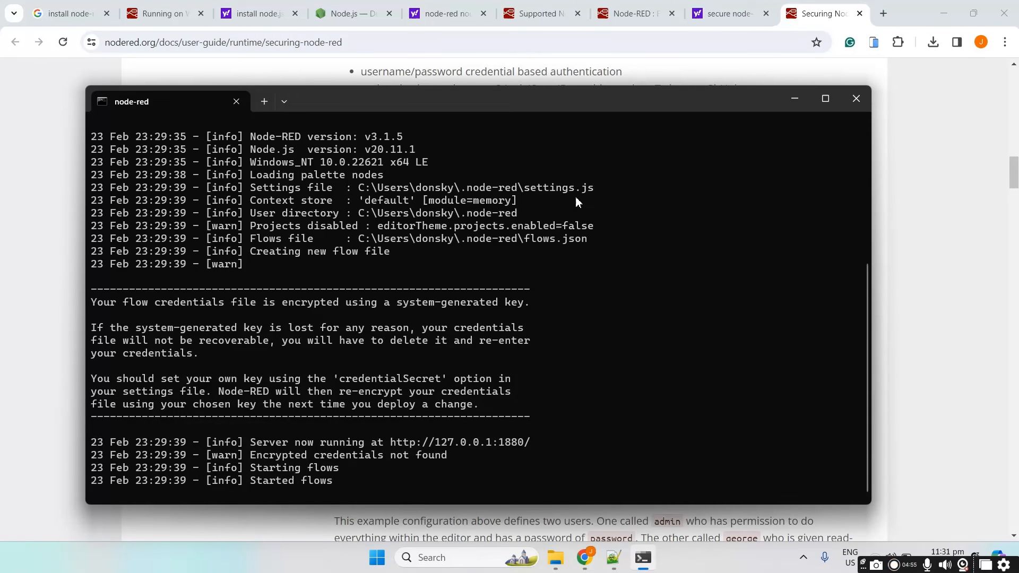
mouse_move(261, 194)
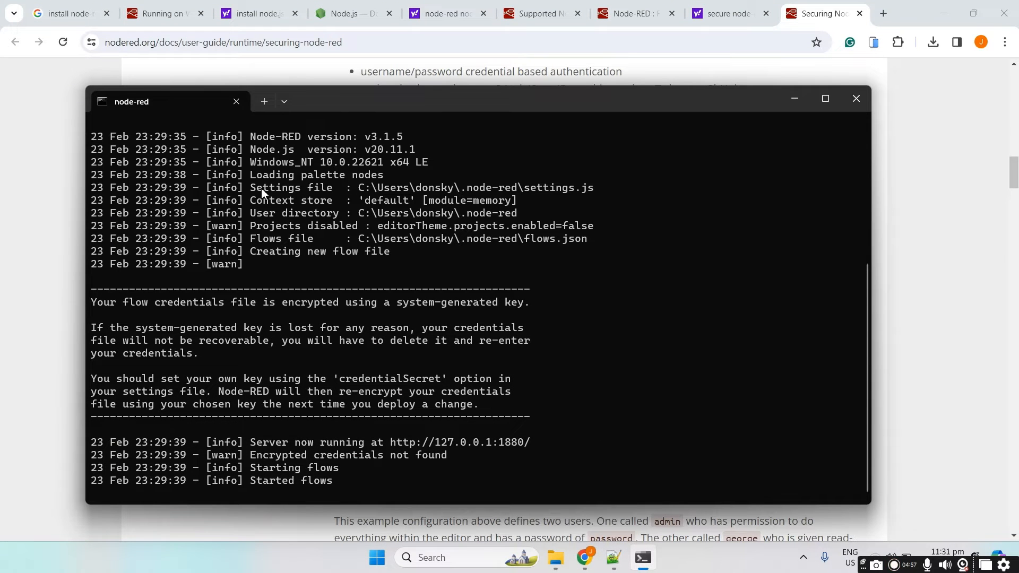
double_click(290, 188)
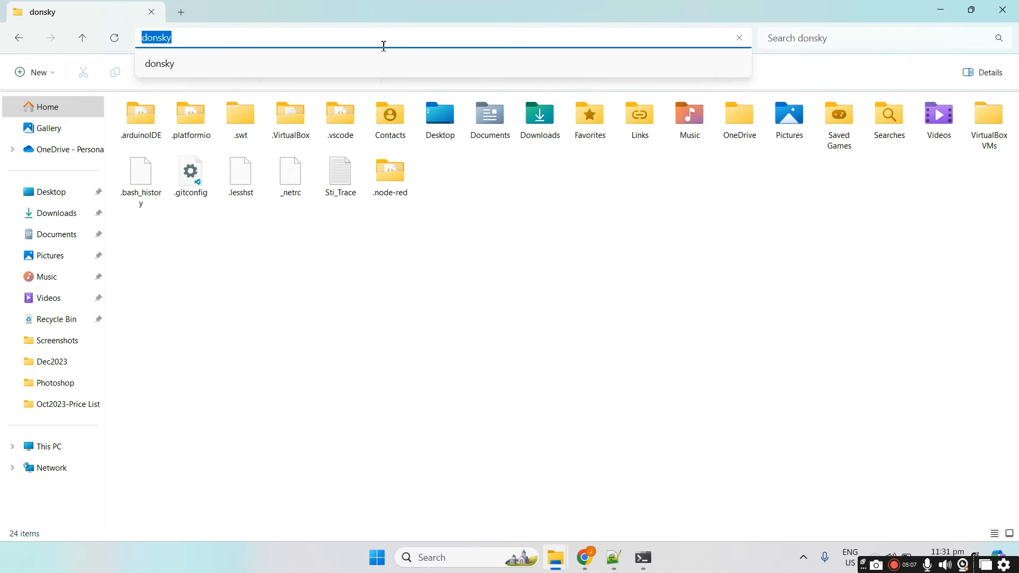
Navigate to C:\Users\donsky\.node-red and bring up settings.js's context menu
type("C:\\Users\\donsky\\.node-red\\settings.js")
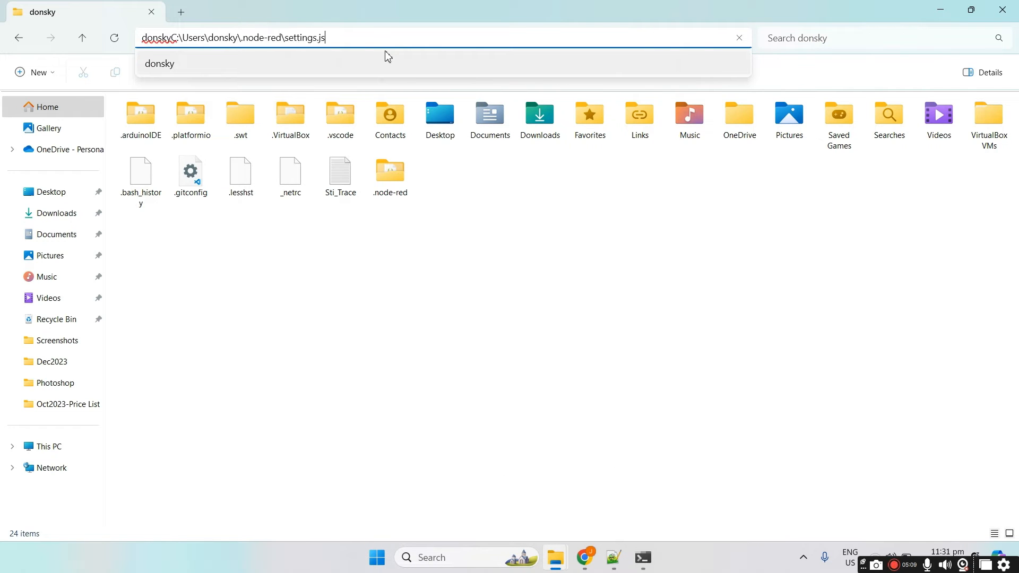
key("Backspace")
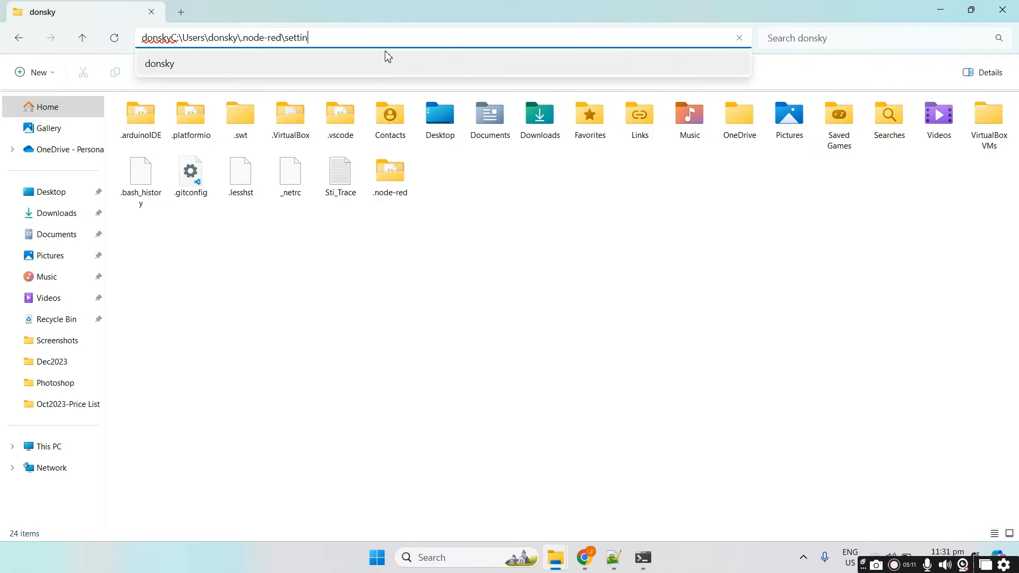
key("BackSpace")
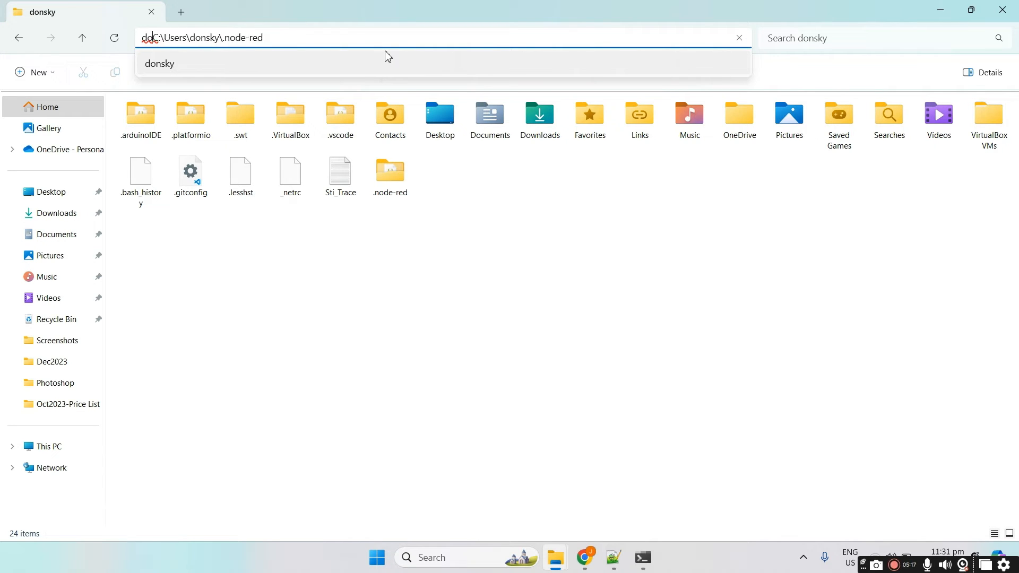
key("Enter")
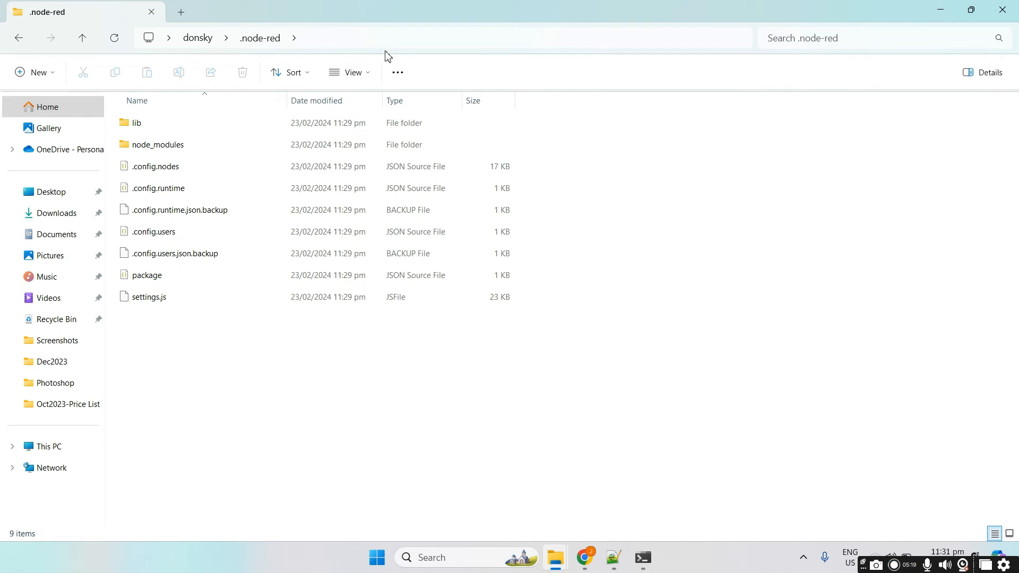
left_click(148, 298)
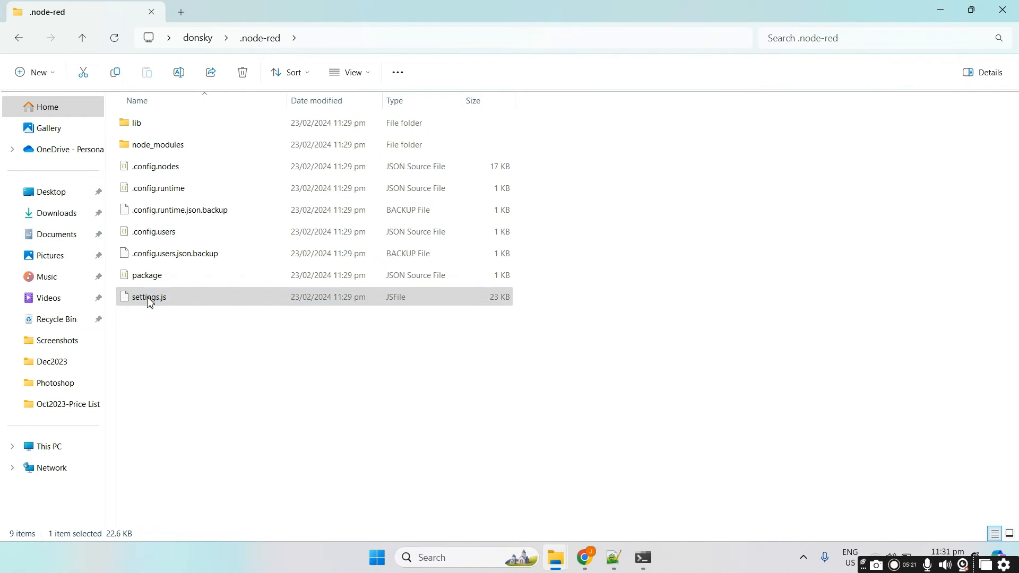
right_click(149, 297)
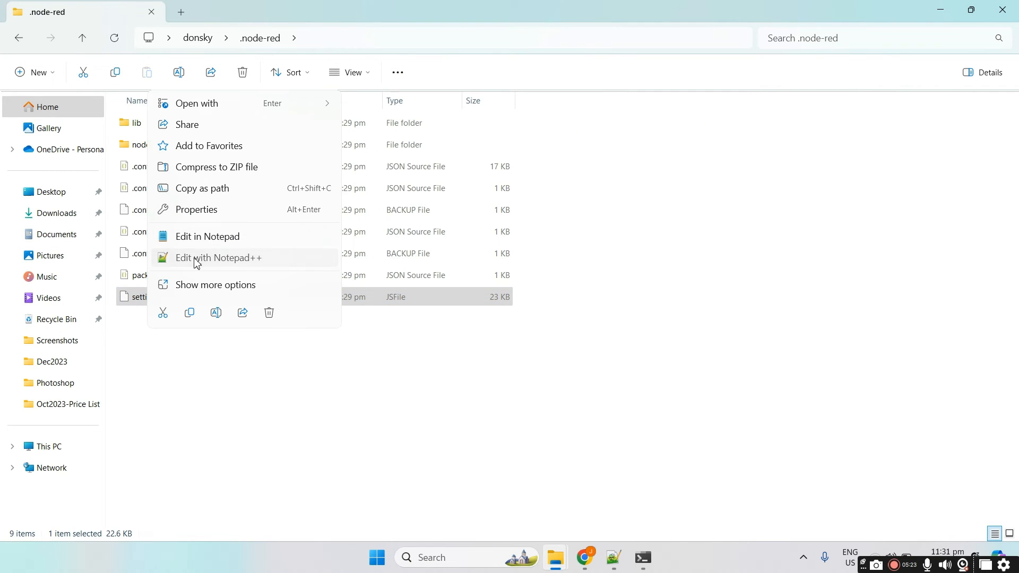
Open settings.js in Notepad++ to enable its adminAuth block
left_click(219, 258)
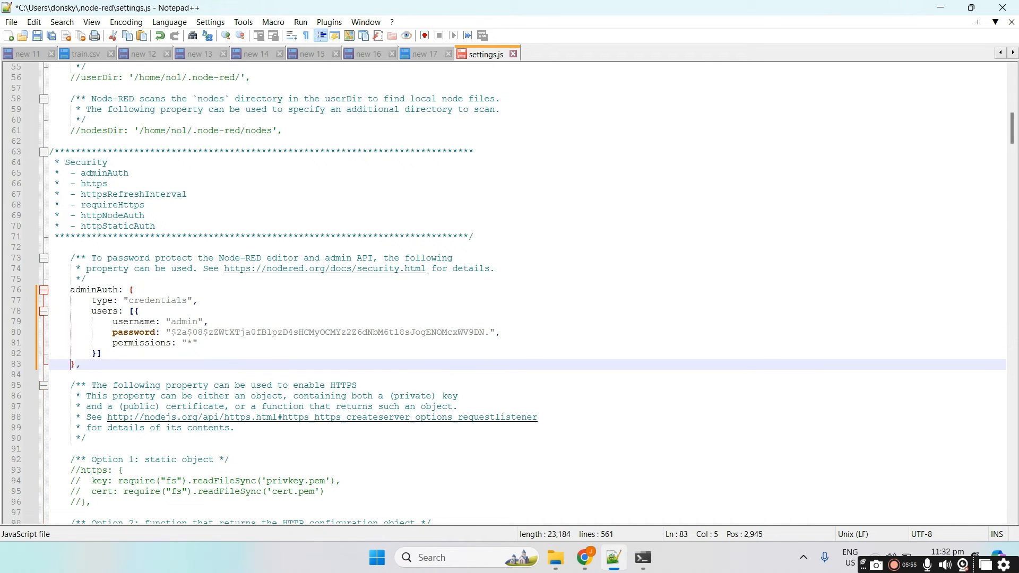
mouse_move(209, 315)
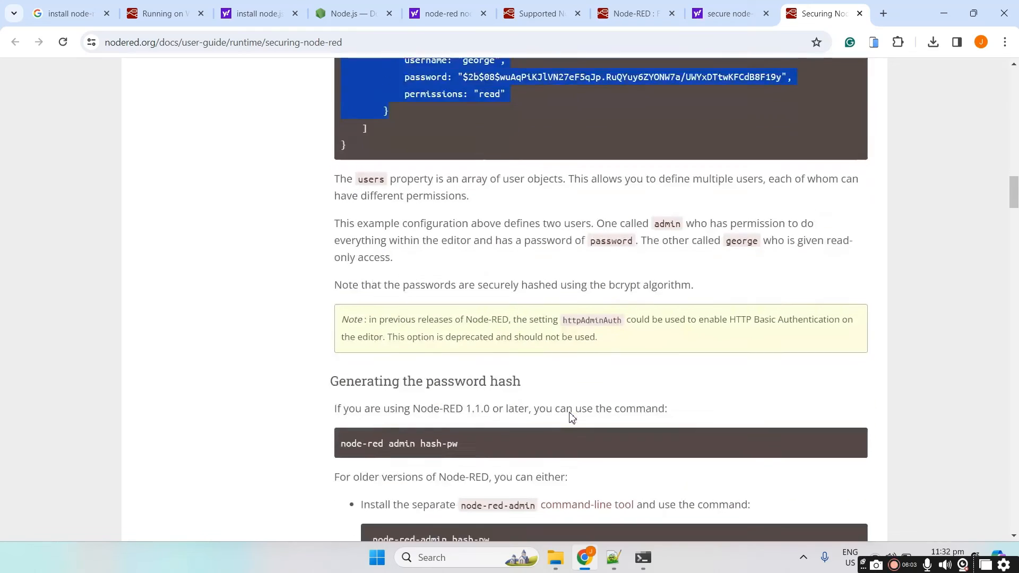
Scroll the Securing Node-RED guide to the password-hash command and return to the terminal
scroll("down", 3)
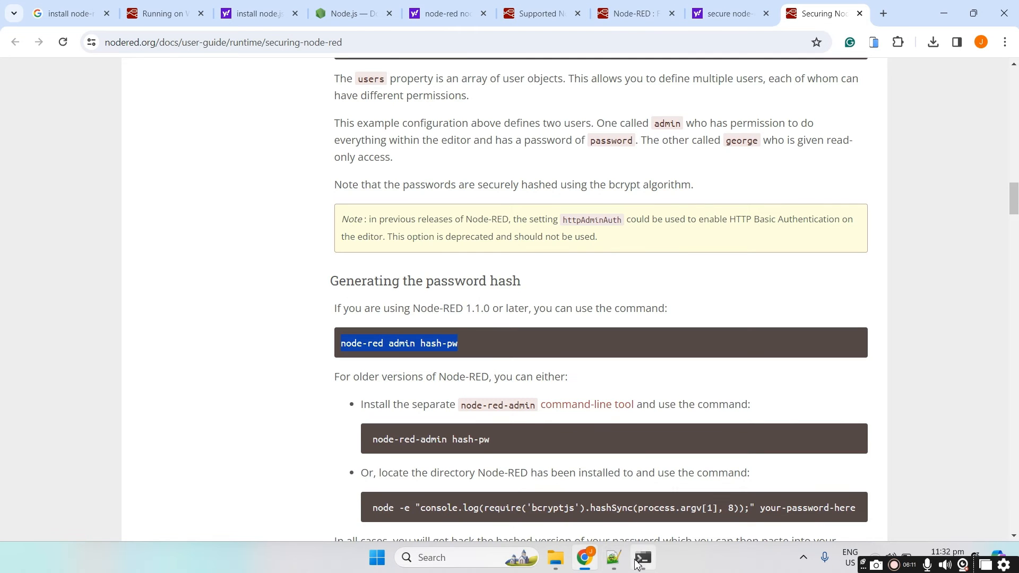
left_click(642, 557)
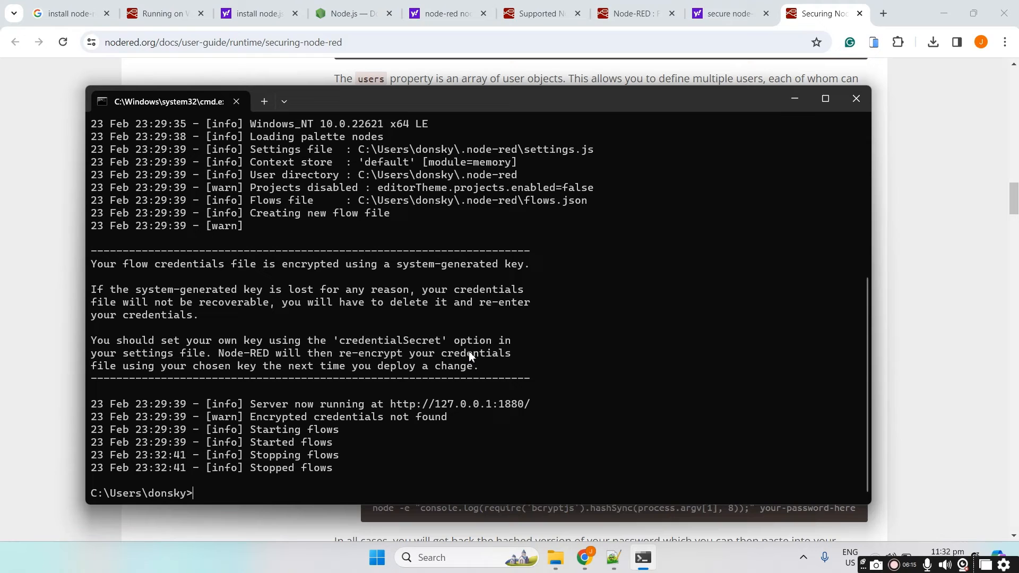
Run node-red admin hash-pw and select the generated password hash
type("node-red admin hash-pw")
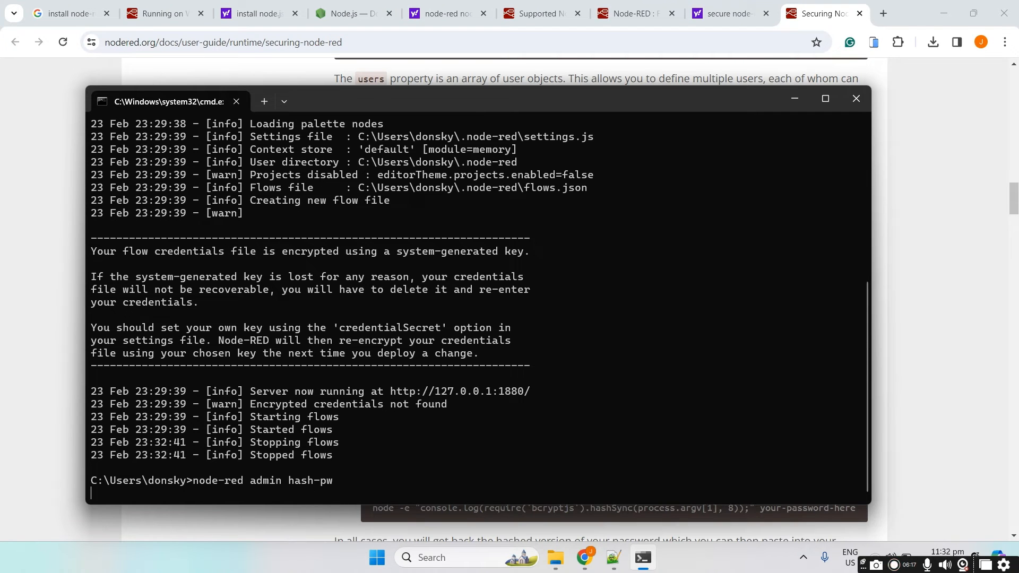
key("Enter")
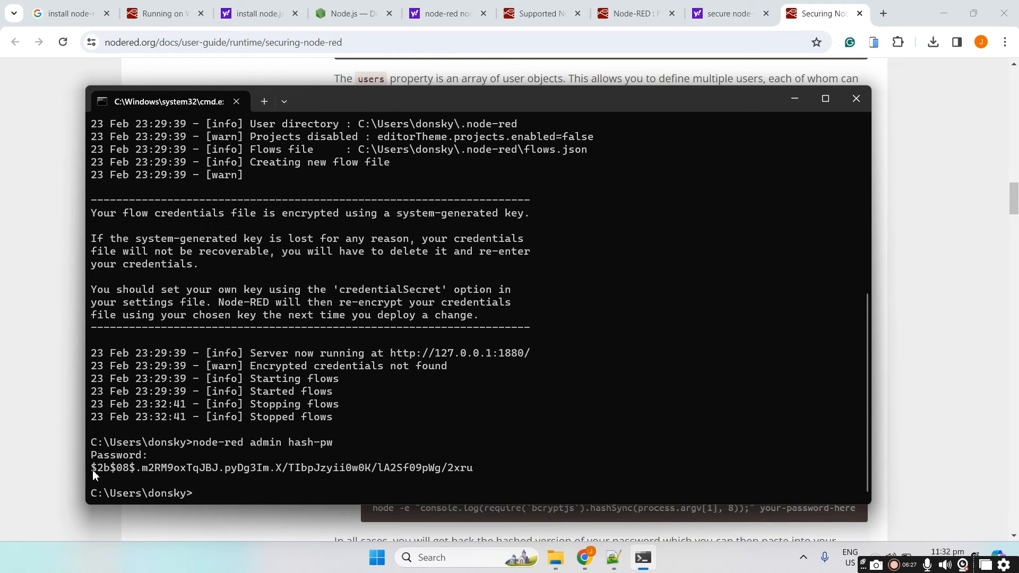
left_click_drag(91, 467, 473, 467)
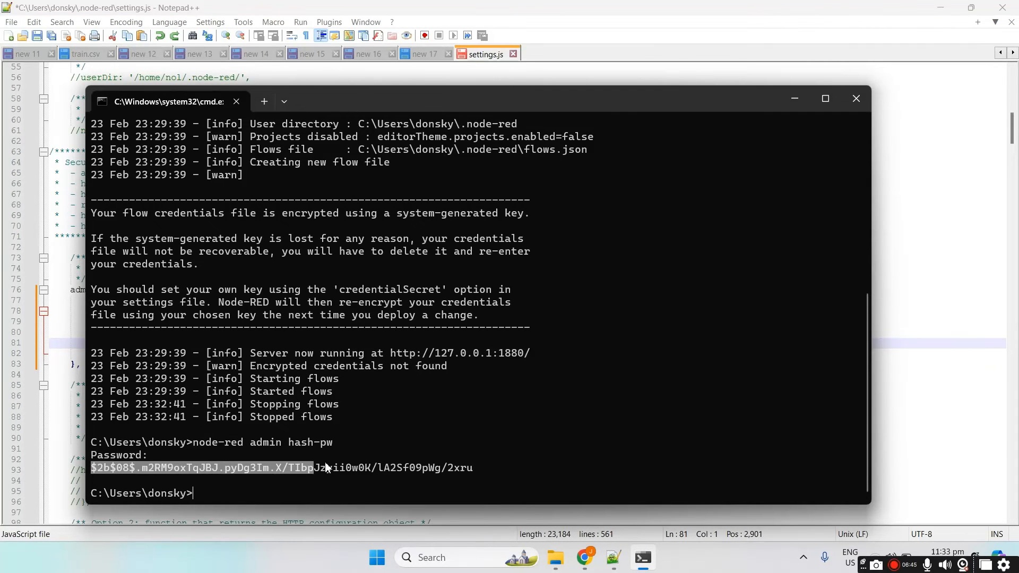
Copy the new hash over the old password in settings.js and save
left_click_drag(313, 468, 474, 468)
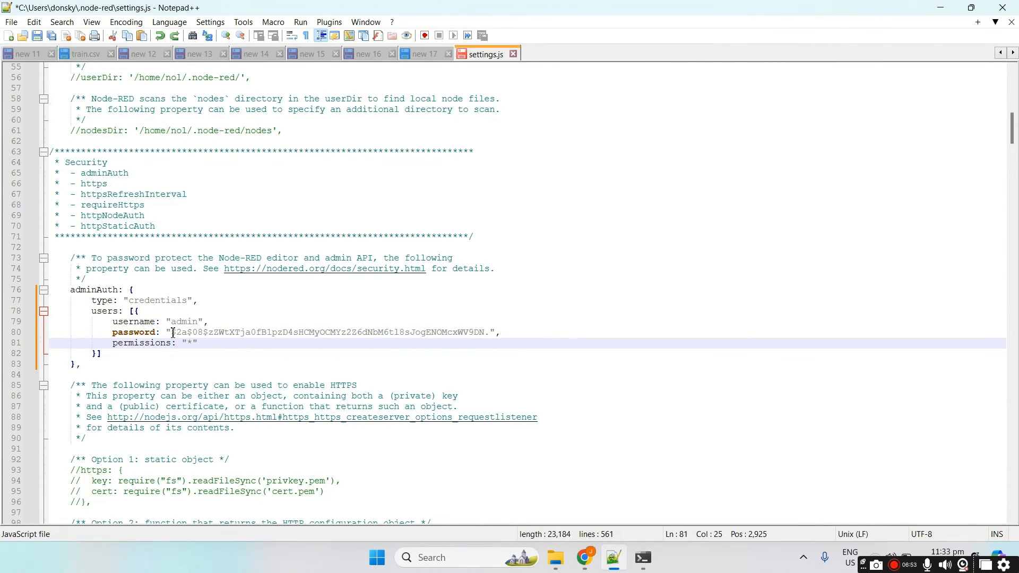
left_click_drag(172, 332, 485, 333)
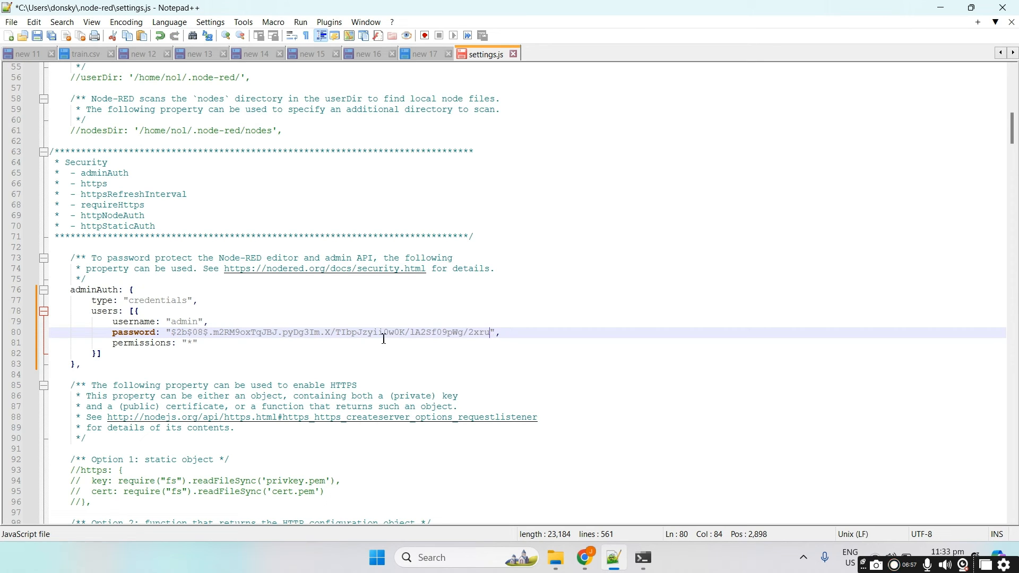
key("ctrl+s")
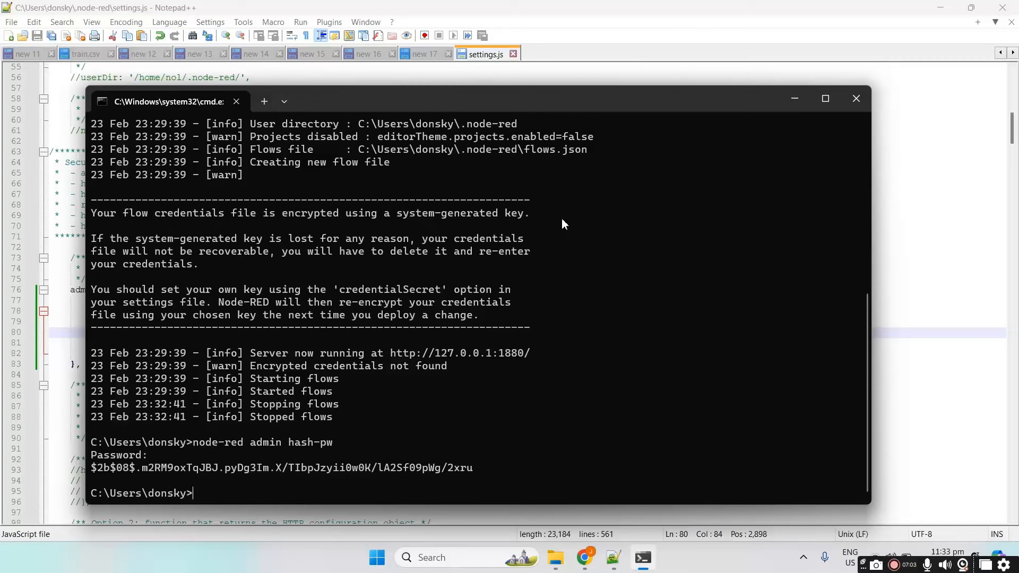
Launch node-red, then run node-red again to relaunch it
type("n")
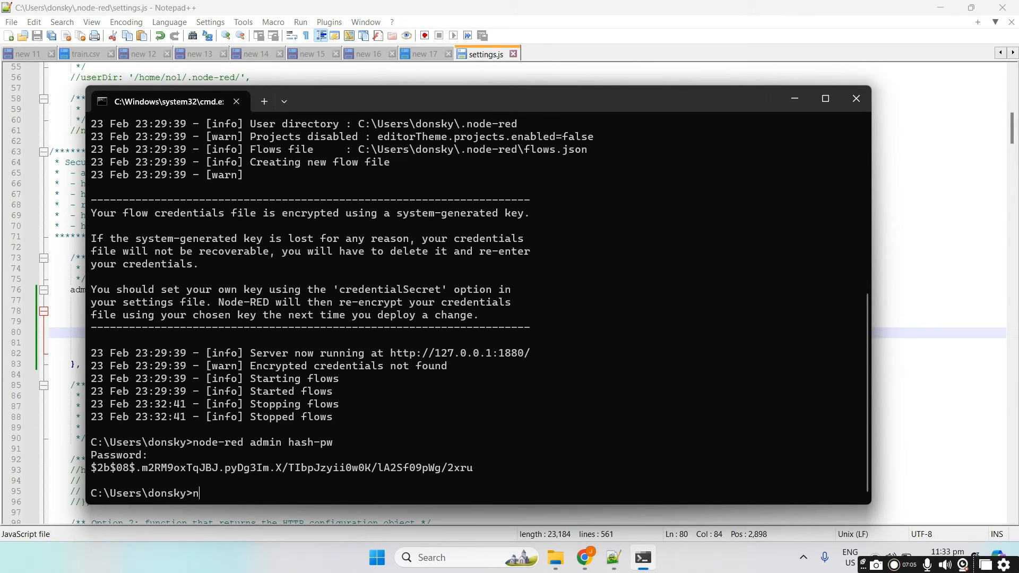
type("ode-red")
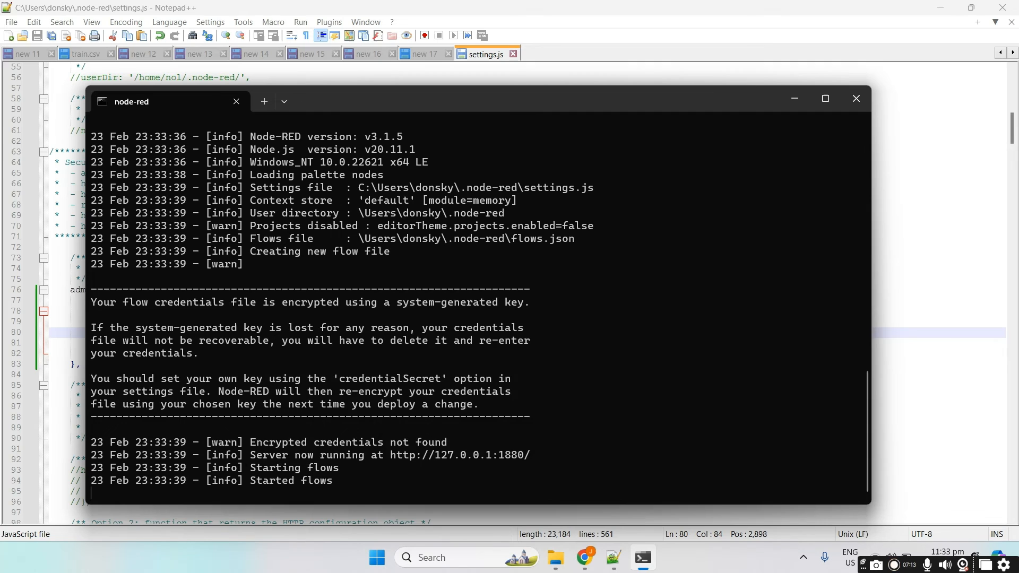
mouse_move(466, 420)
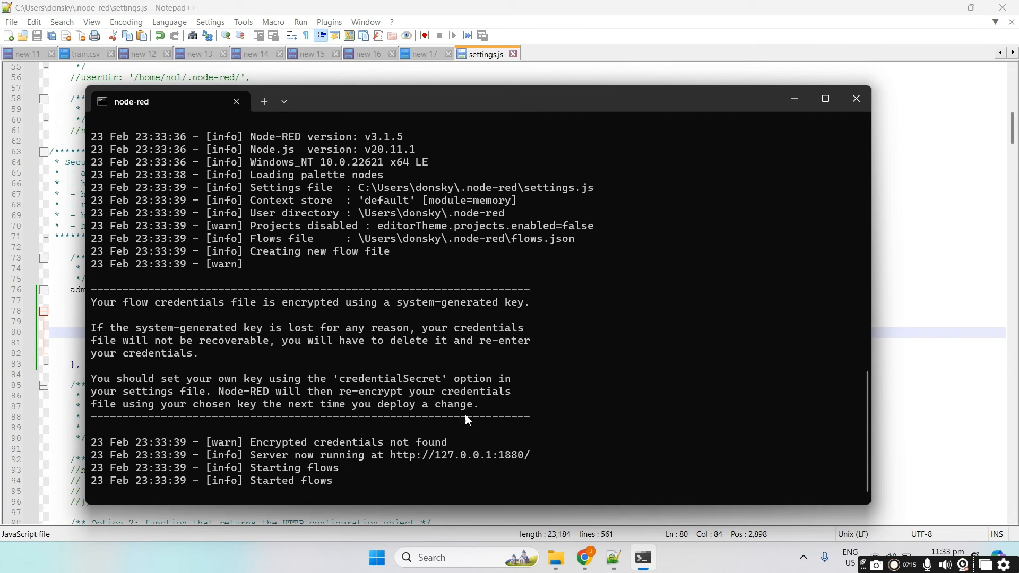
mouse_move(532, 461)
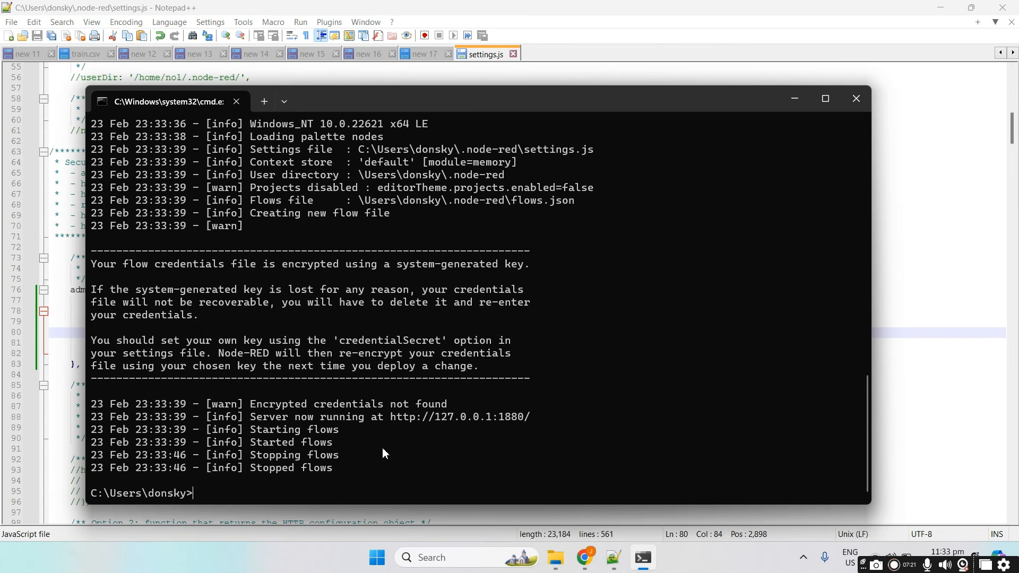
type("node-red")
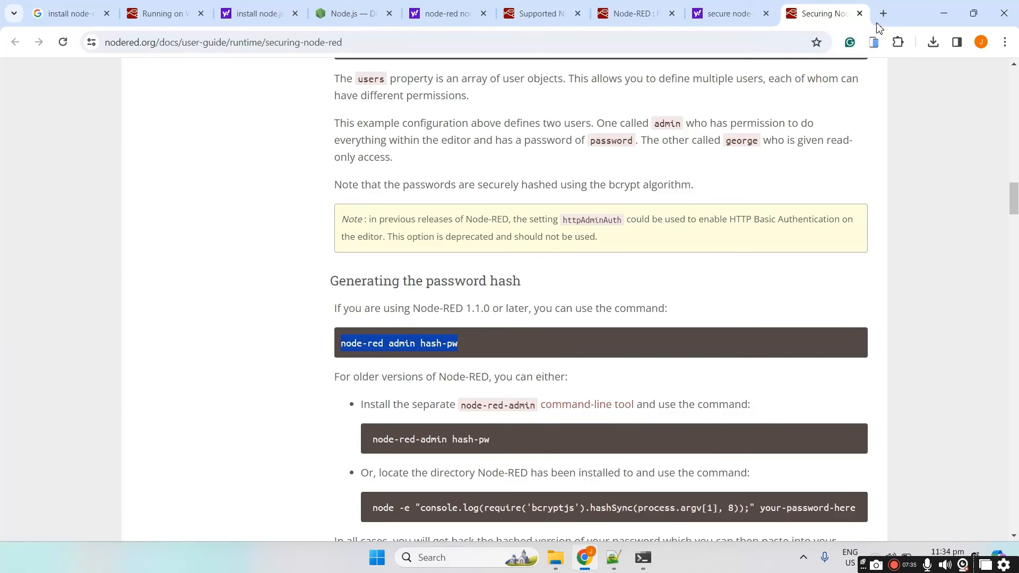
left_click(883, 13)
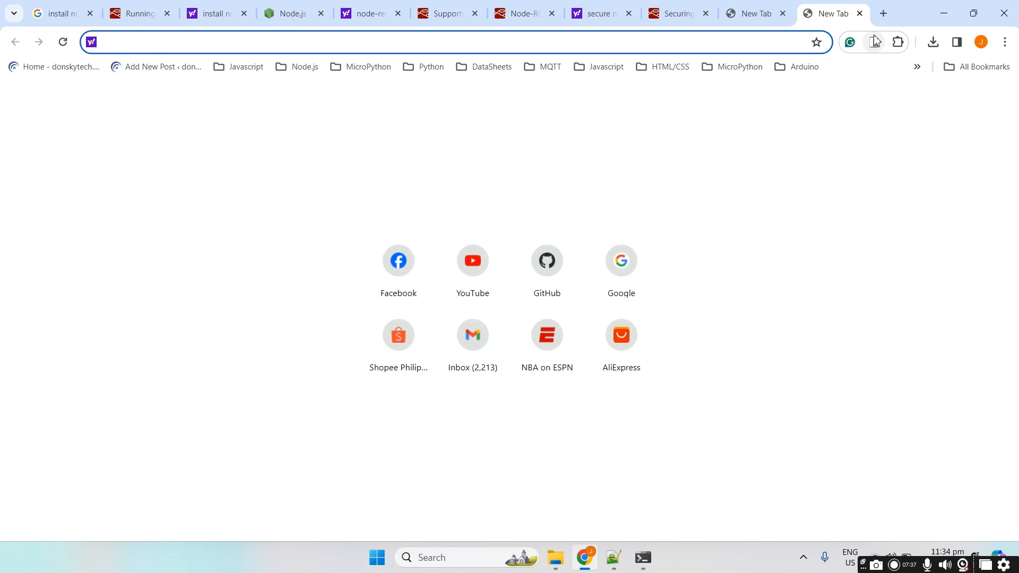
type("http://127.0.0.1:1880/")
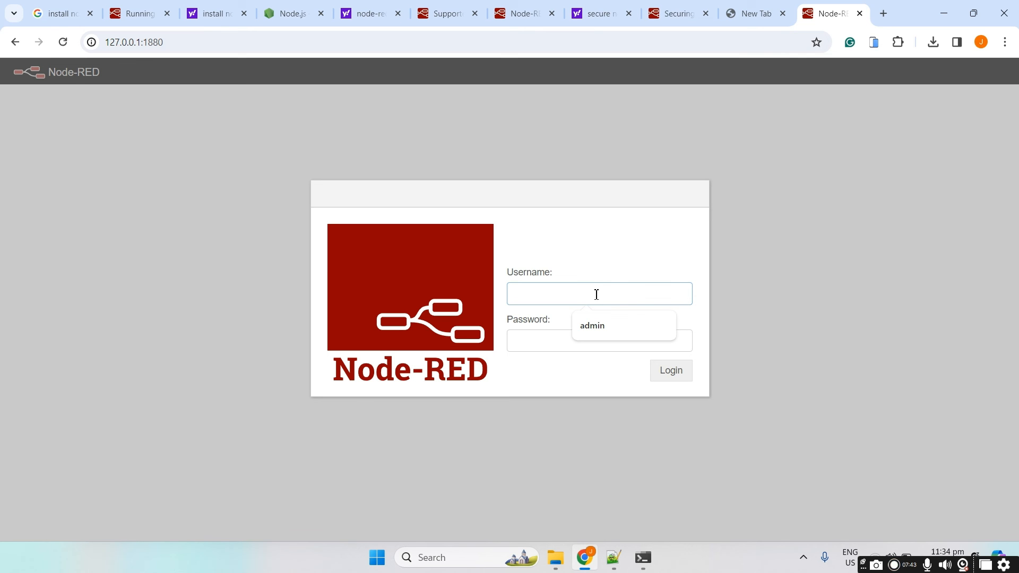
type("admin")
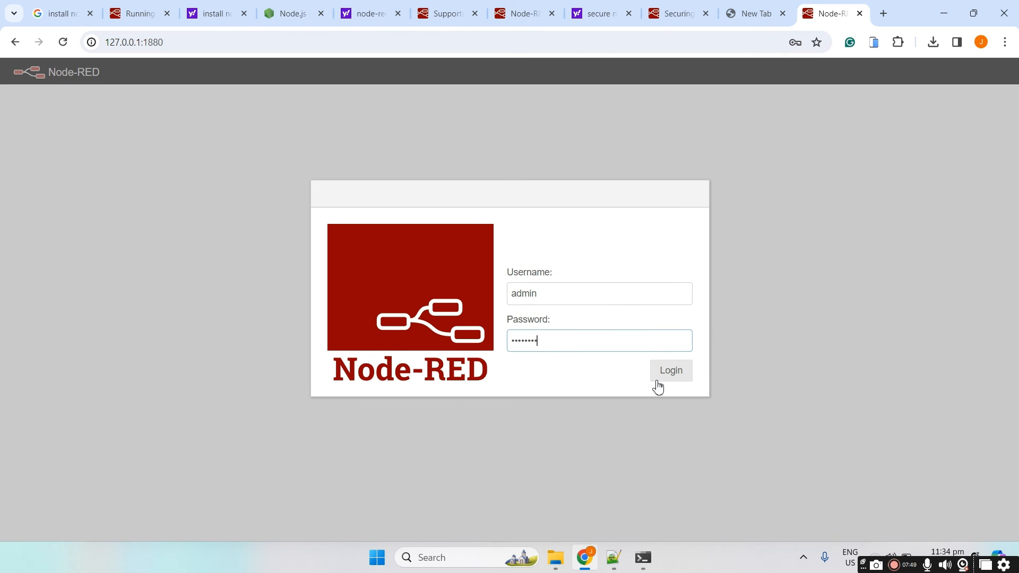
left_click(670, 370)
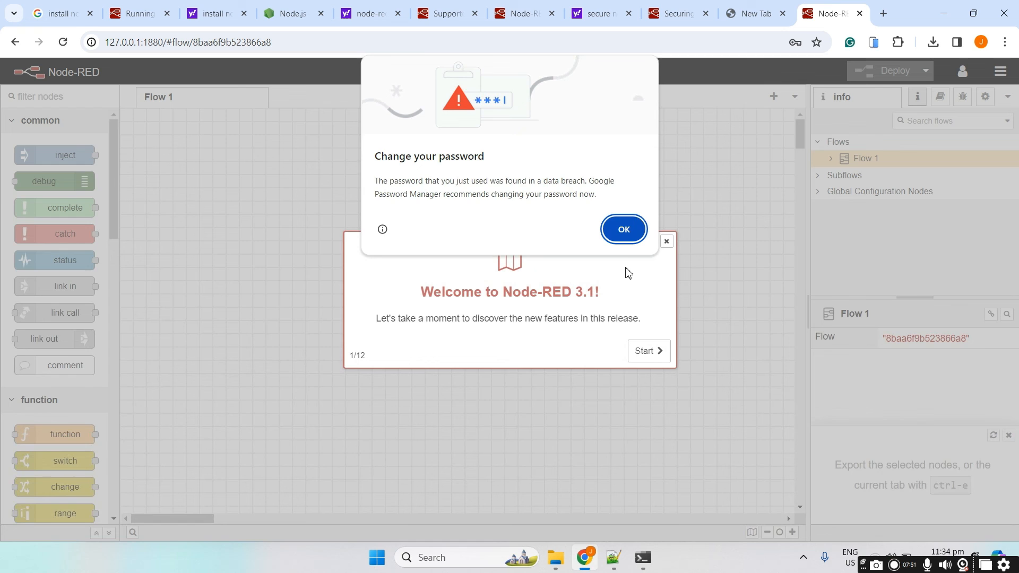
Dismiss the password warning and welcome tour, then log the admin user out
left_click(623, 230)
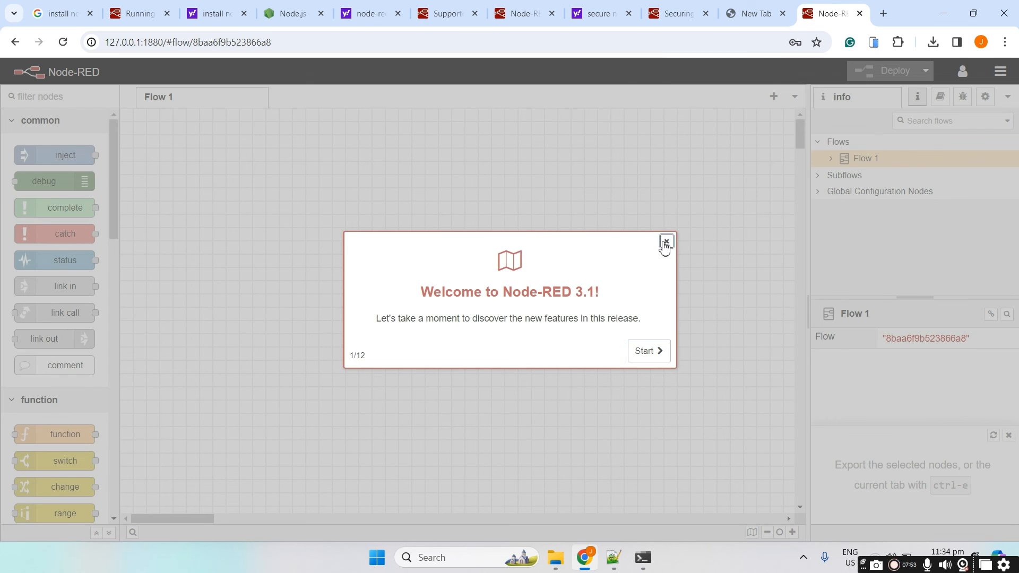
left_click(665, 242)
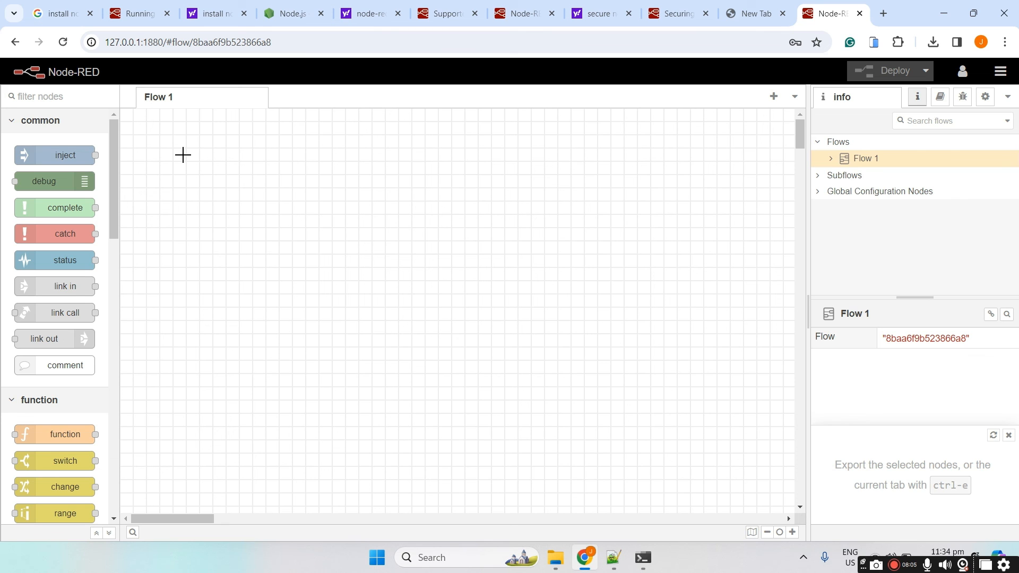
left_click(965, 70)
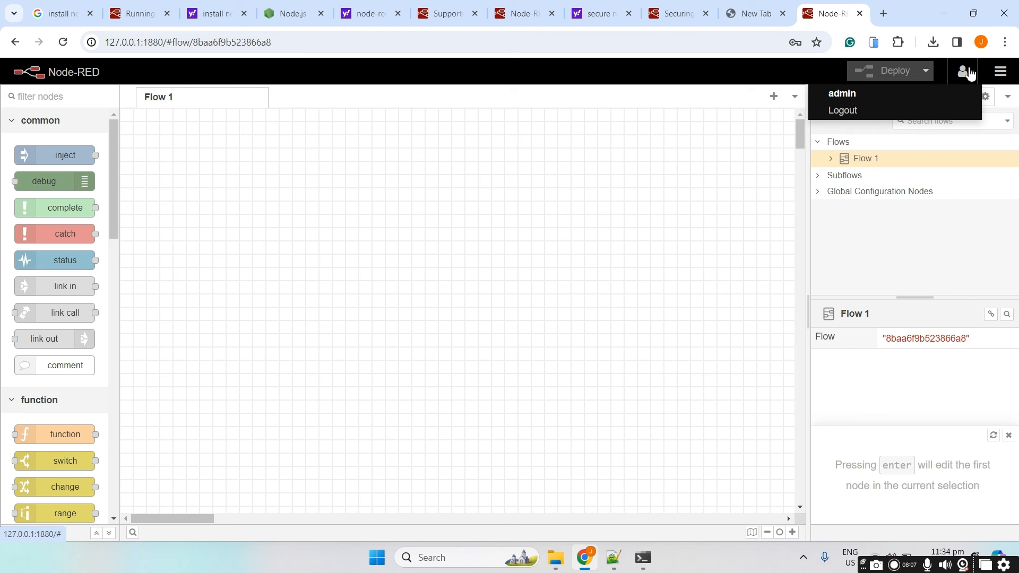
mouse_move(851, 110)
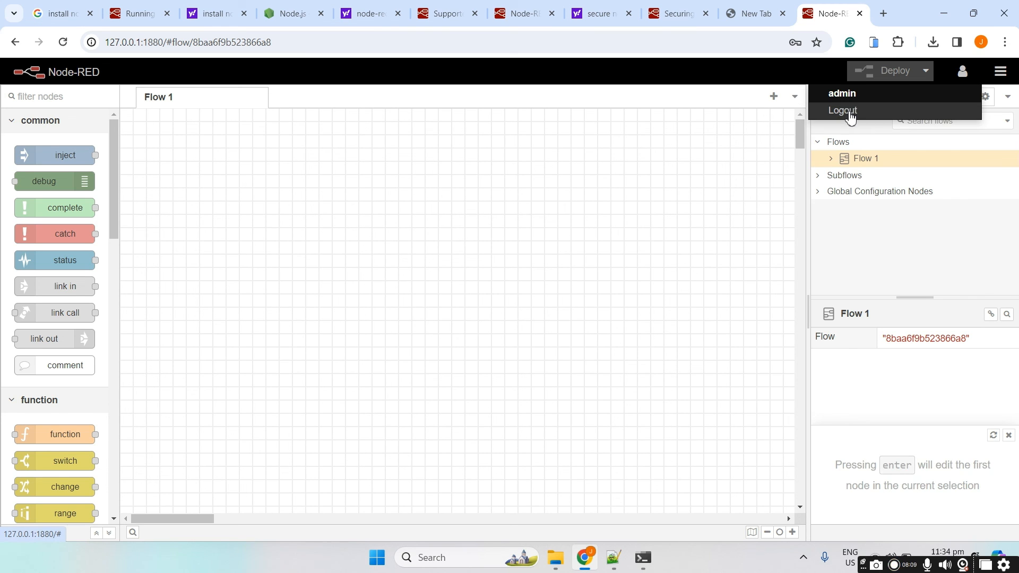
left_click(844, 111)
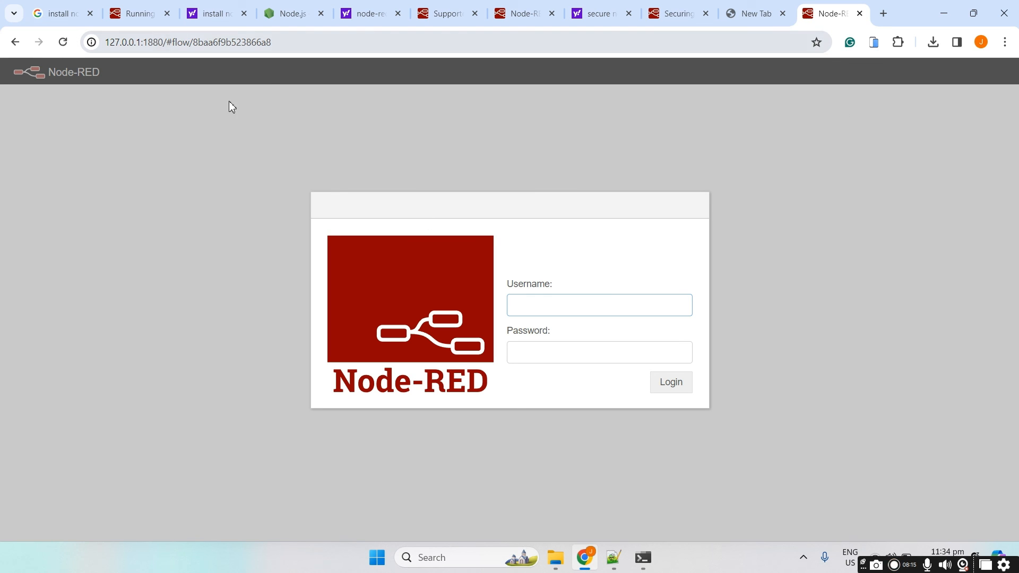
left_click(598, 305)
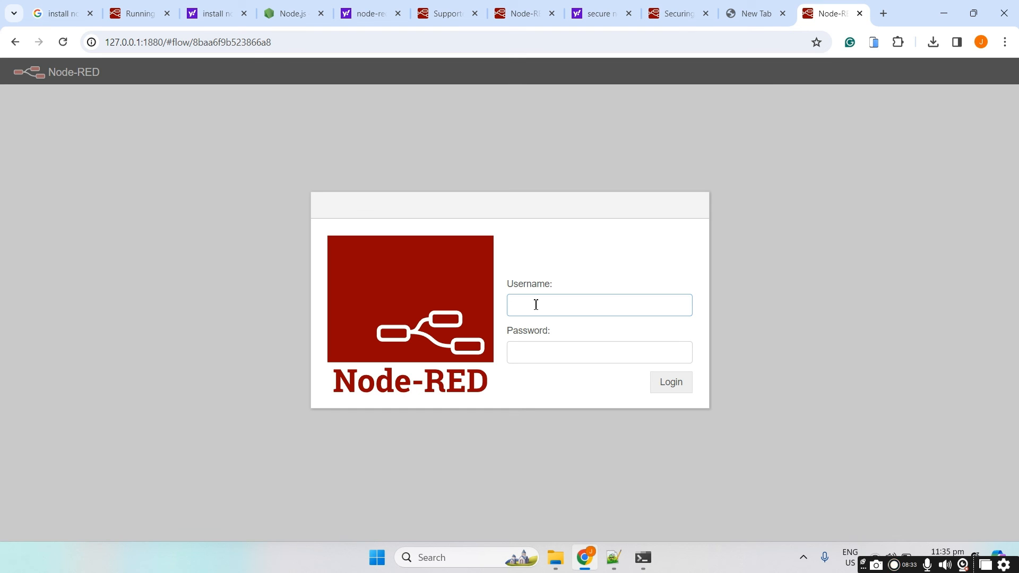
left_click(598, 304)
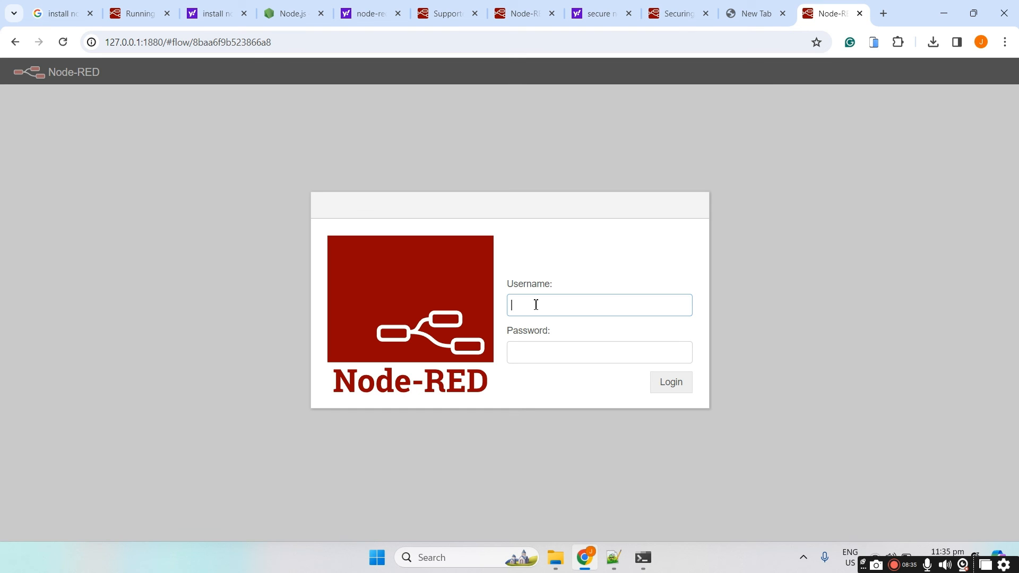